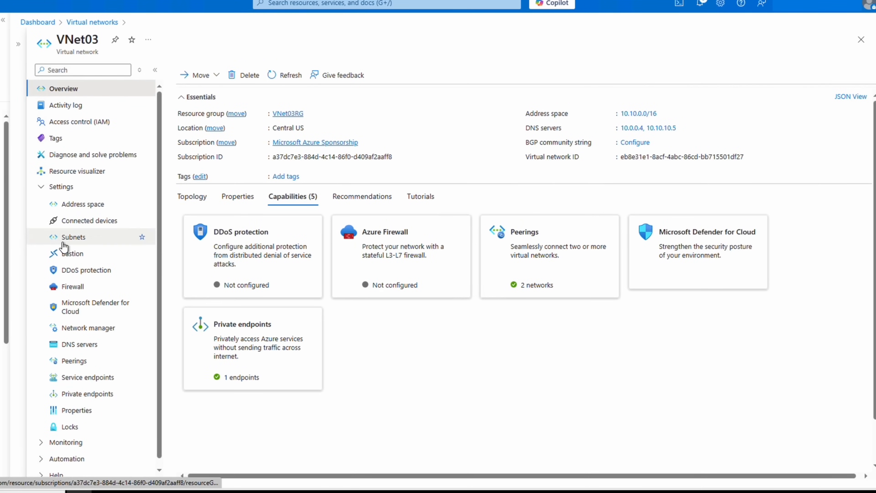
# Step: Review VNet03's Subnets and Peerings pages, then go to its Bastion page
pyautogui.click(73, 237)
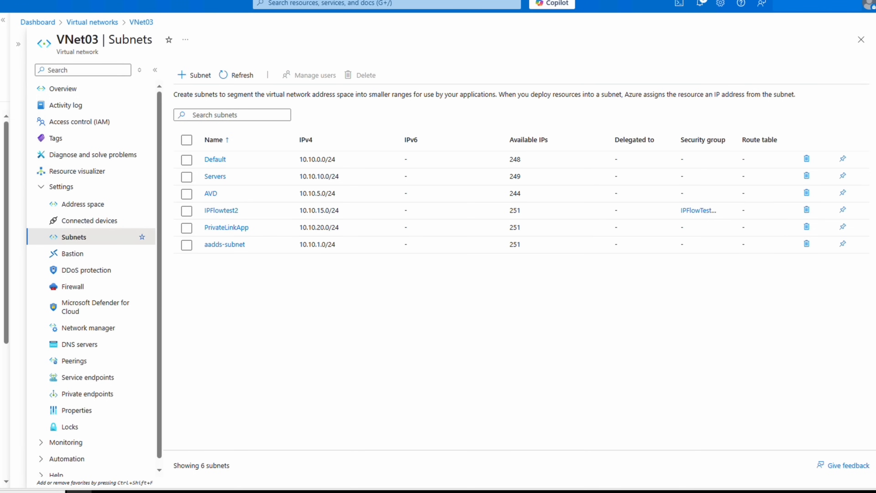
pyautogui.click(73, 360)
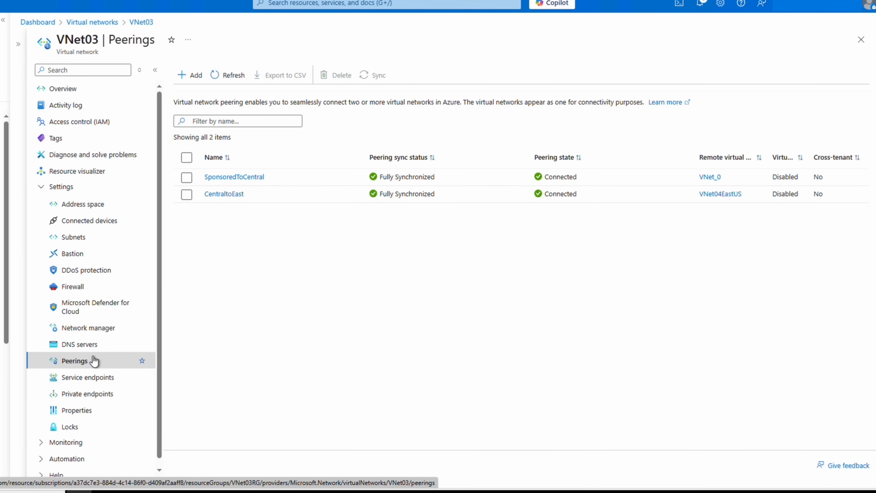
pyautogui.click(72, 253)
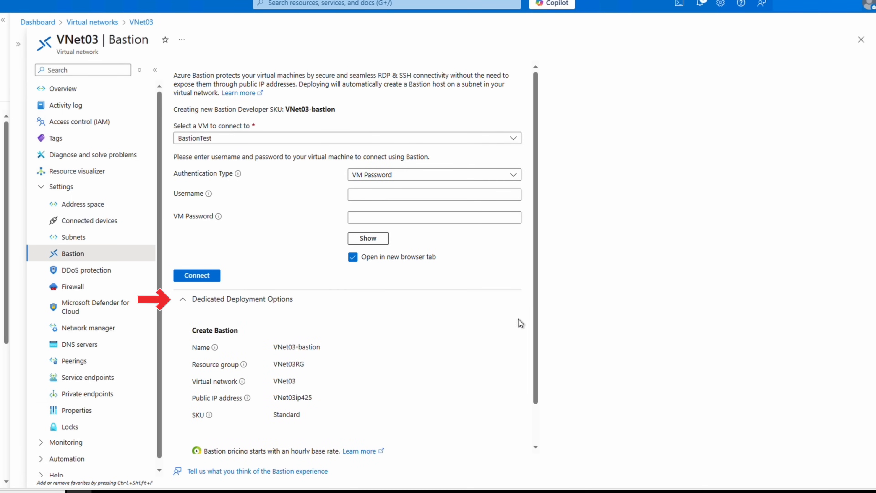
# Step: Choose Configure manually under Dedicated Deployment Options to get a blank Create a Bastion form
pyautogui.scroll(-3)
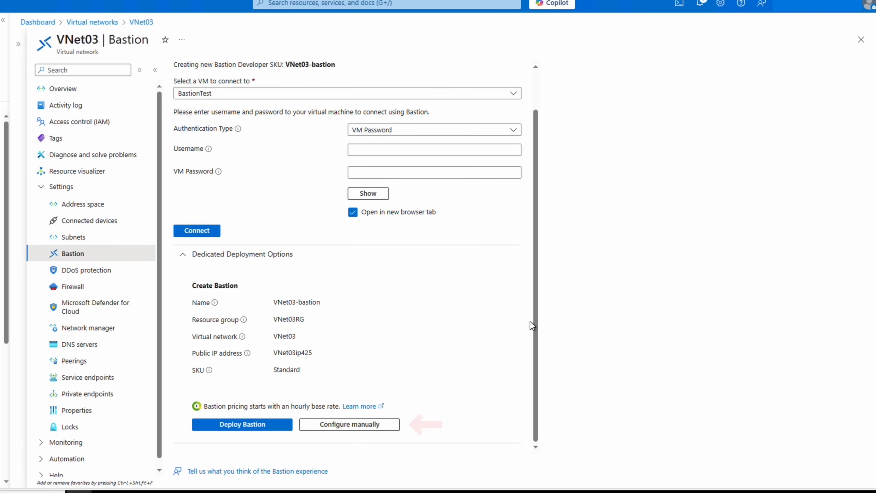
pyautogui.click(348, 423)
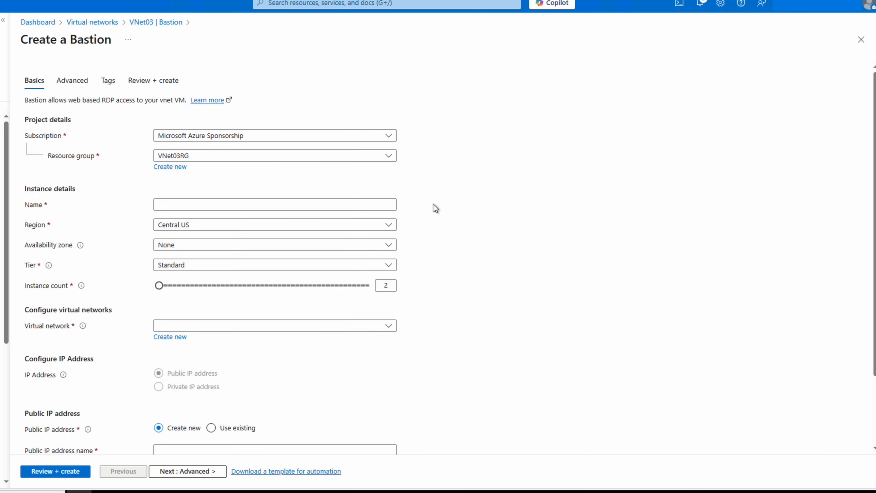
# Step: Name the Bastion CentralBastion, select all three availability zones and keep the Standard tier
pyautogui.write('CentralBastion')
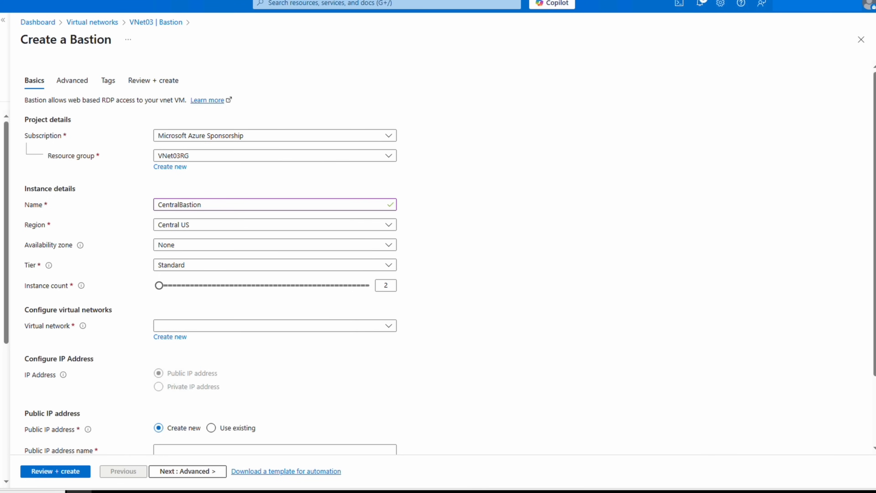
pyautogui.click(274, 245)
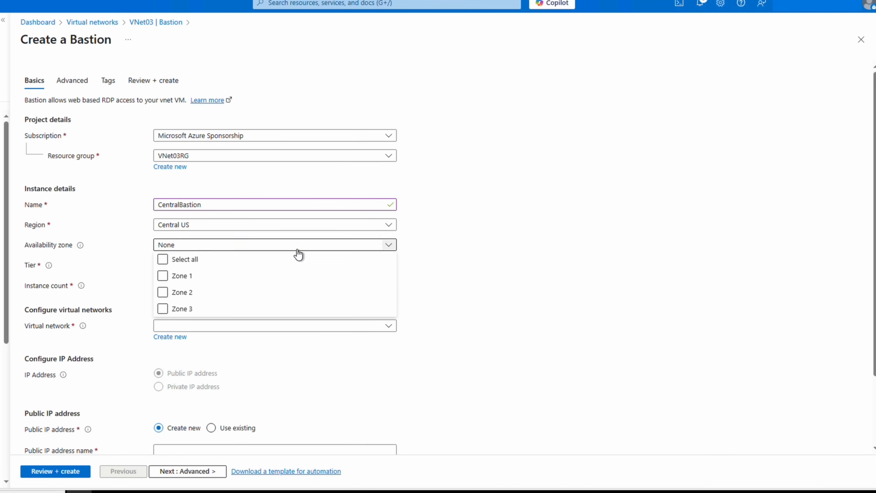
pyautogui.click(162, 258)
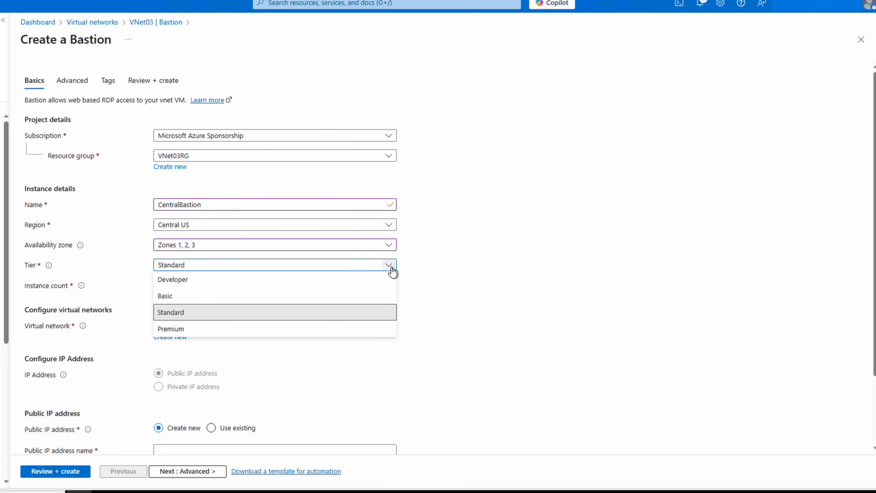
pyautogui.click(165, 295)
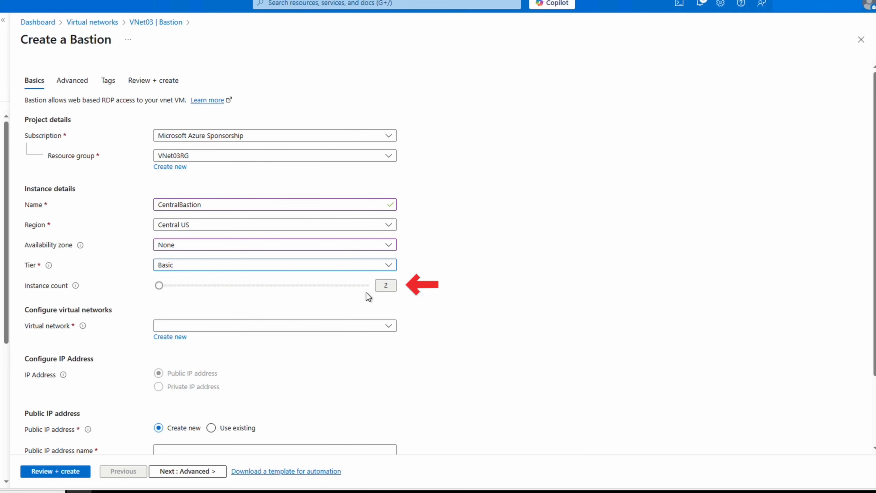
pyautogui.click(273, 264)
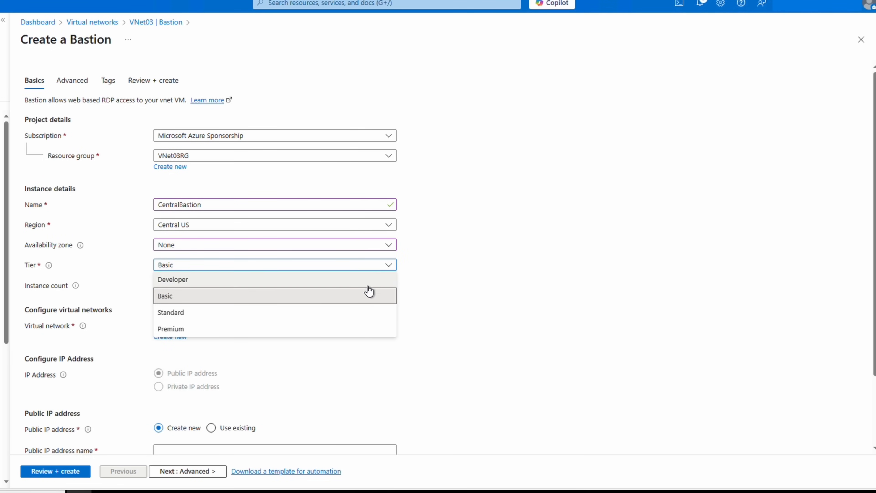
pyautogui.click(170, 312)
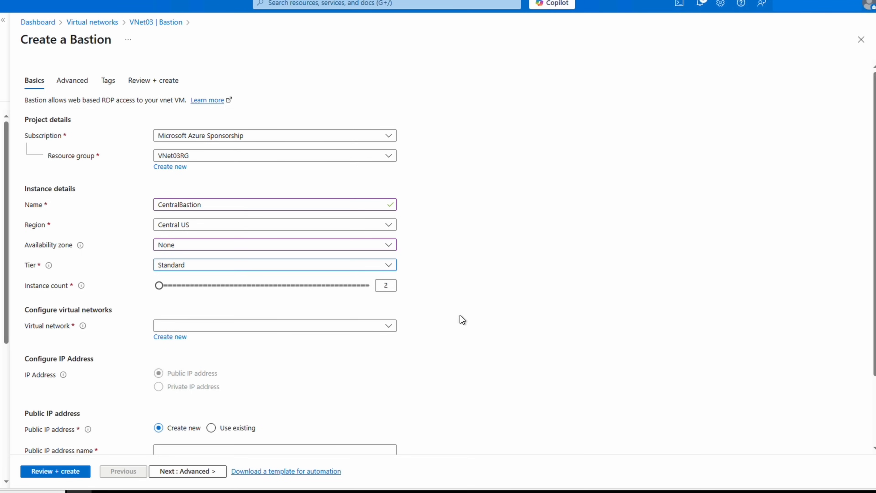
pyautogui.click(274, 245)
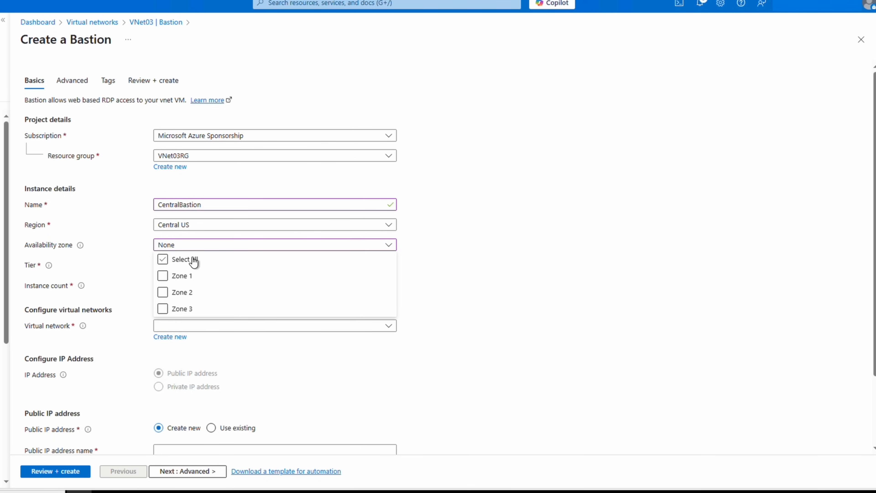
pyautogui.click(163, 259)
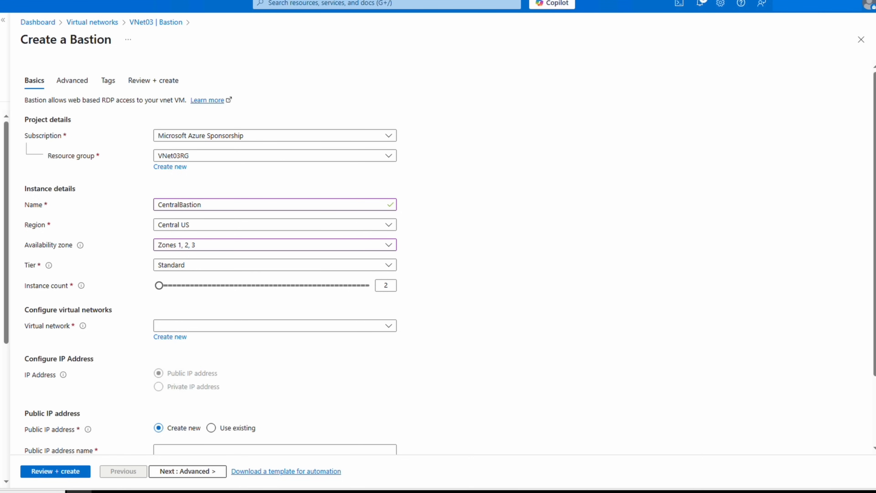
pyautogui.click(274, 326)
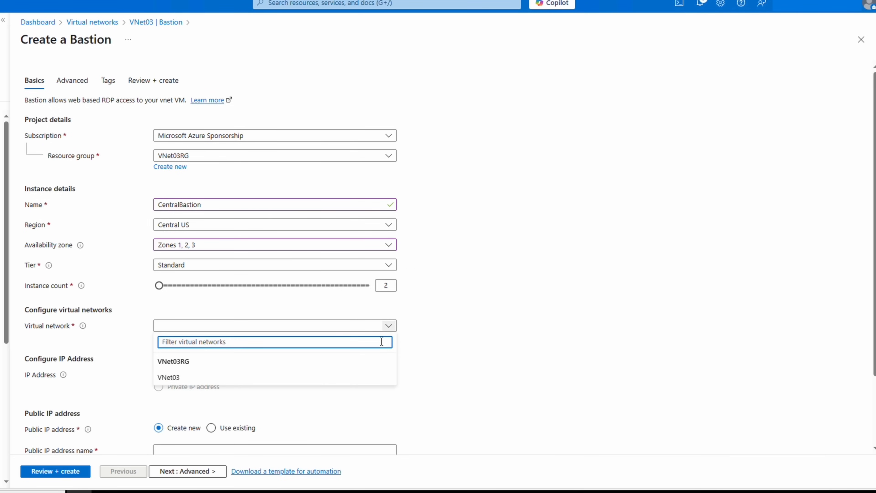
# Step: Select VNet03 as the Bastion's virtual network and go to Manage subnet configuration
pyautogui.click(168, 377)
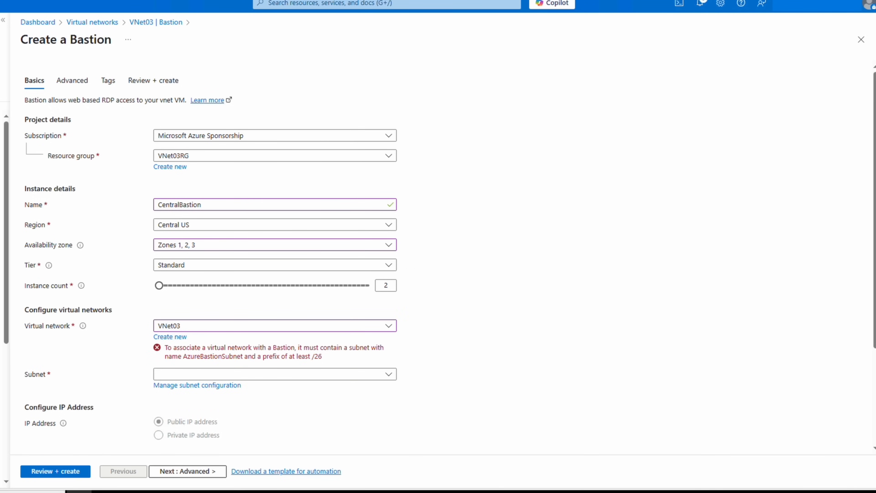
pyautogui.scroll(-3)
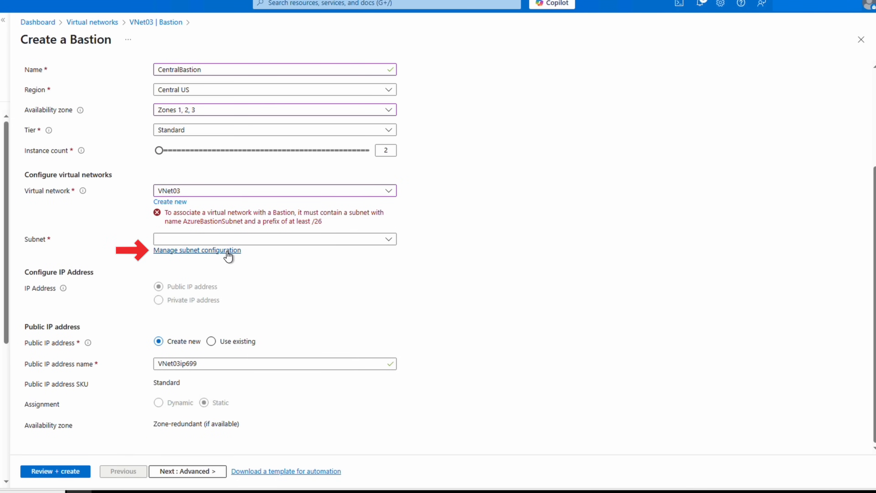
pyautogui.click(197, 249)
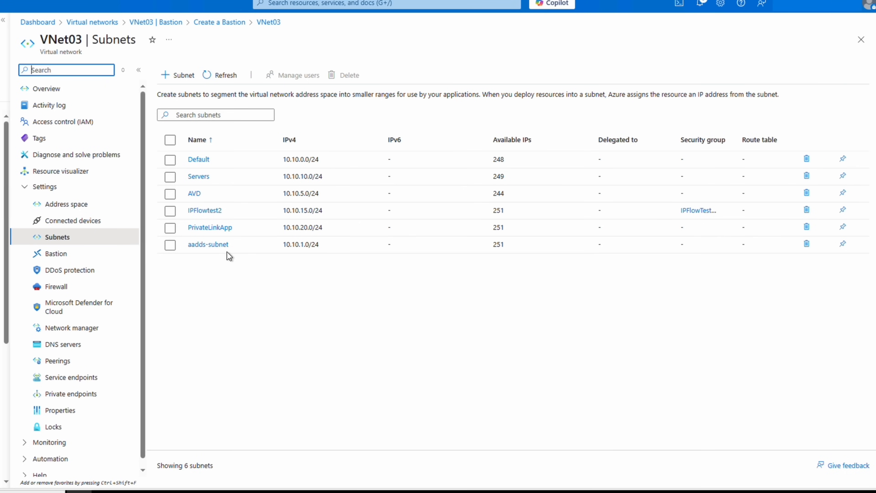
pyautogui.moveTo(275, 301)
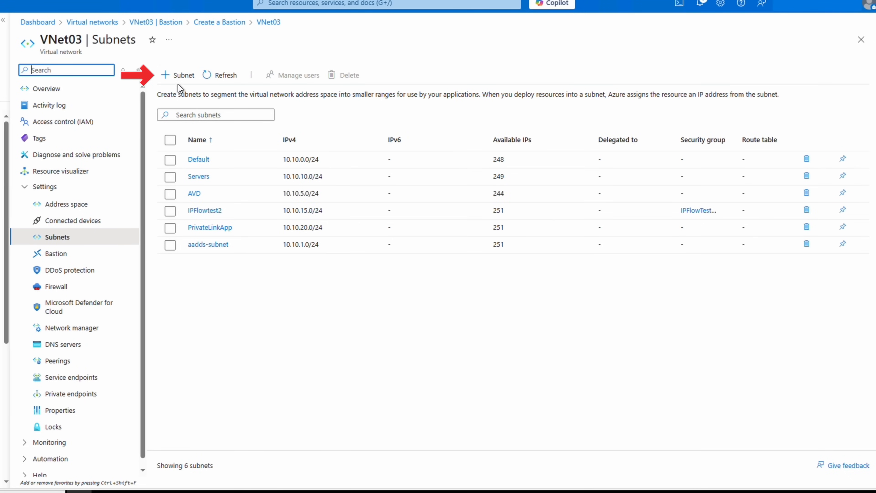
# Step: Add an Azure Bastion subnet starting at 10.10.100.0 (/26) to VNet03 and return to the Bastion form
pyautogui.click(178, 75)
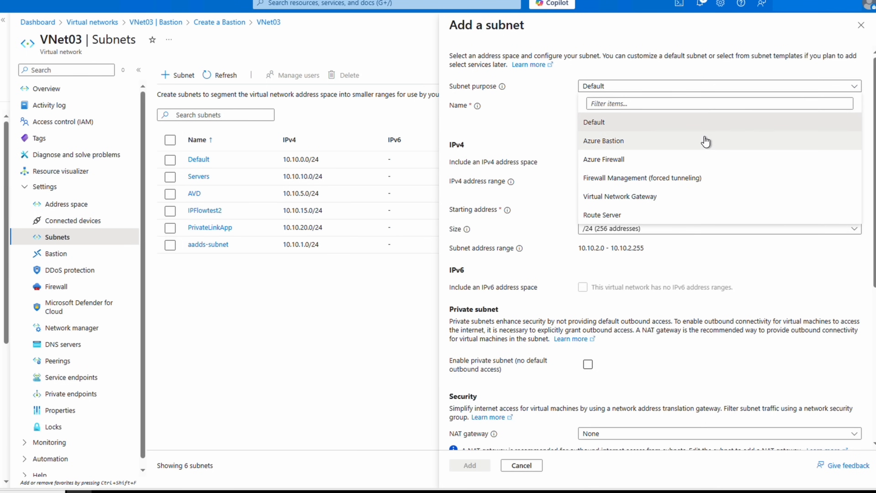
pyautogui.click(603, 140)
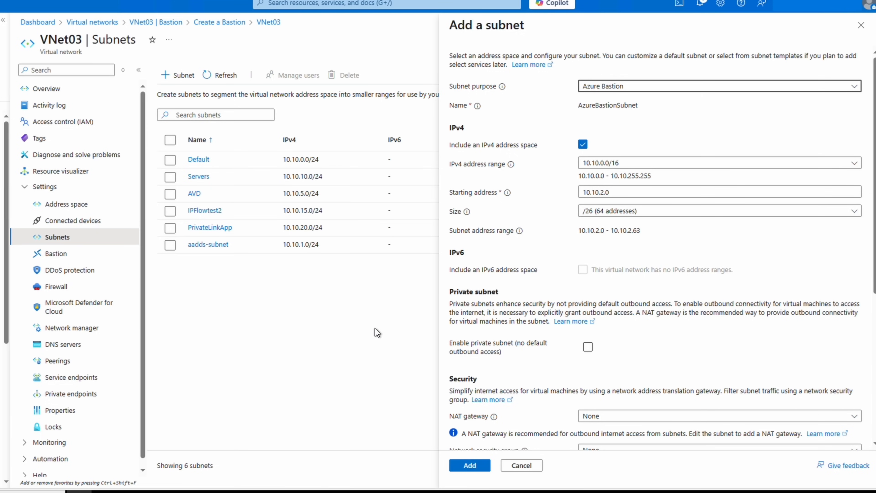
pyautogui.moveTo(552, 280)
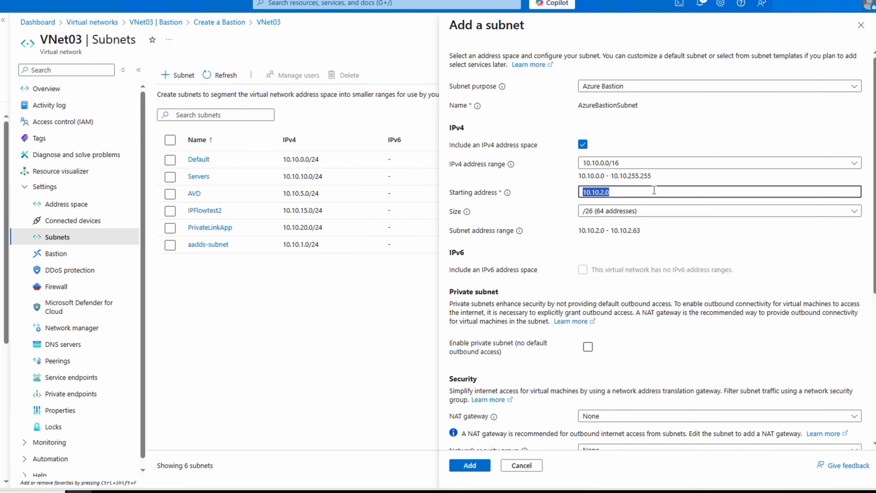
pyautogui.write('10.10.100.0')
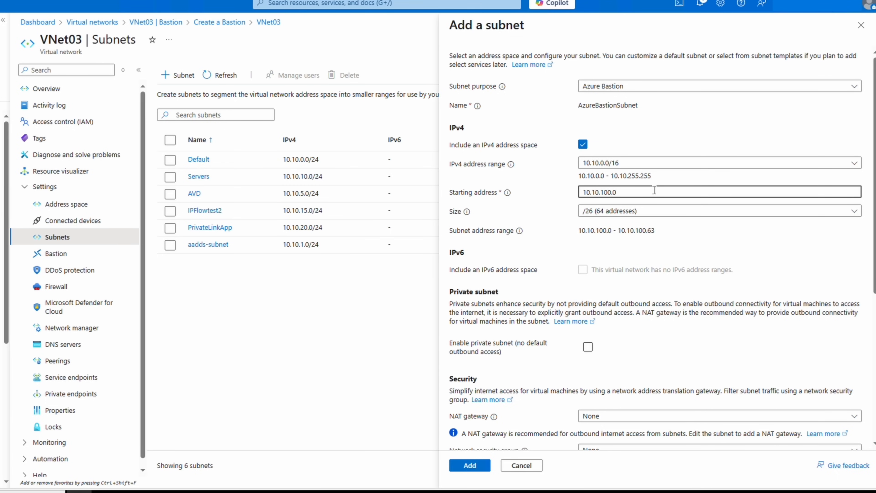
pyautogui.click(470, 465)
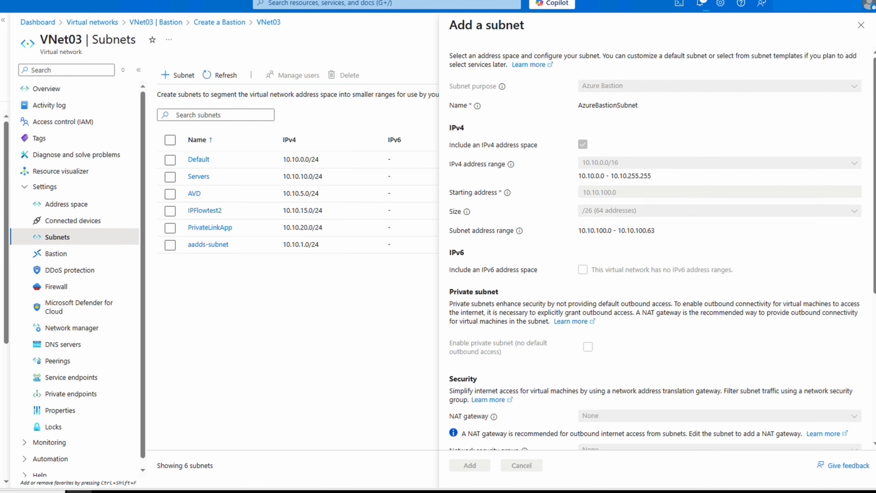
pyautogui.click(469, 465)
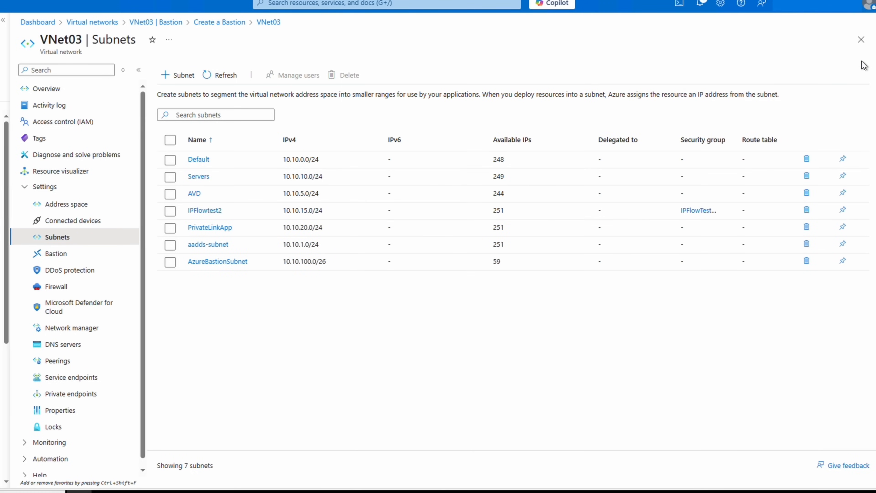
pyautogui.click(860, 40)
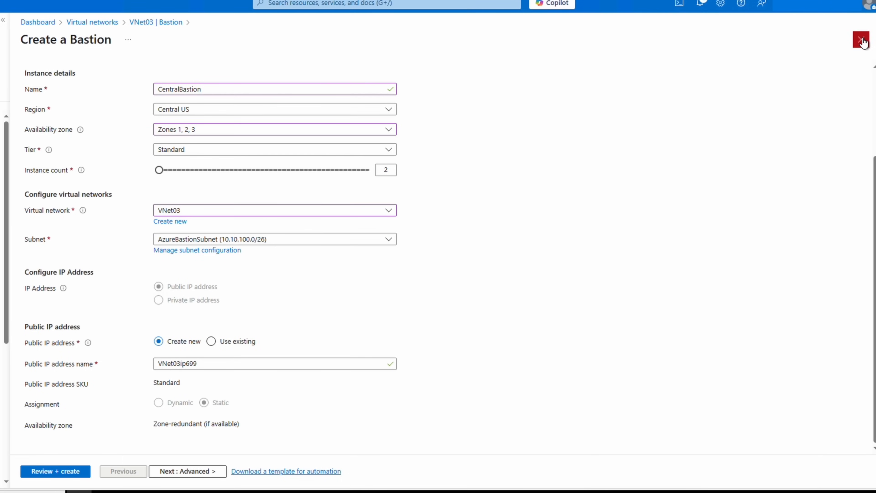
pyautogui.moveTo(608, 175)
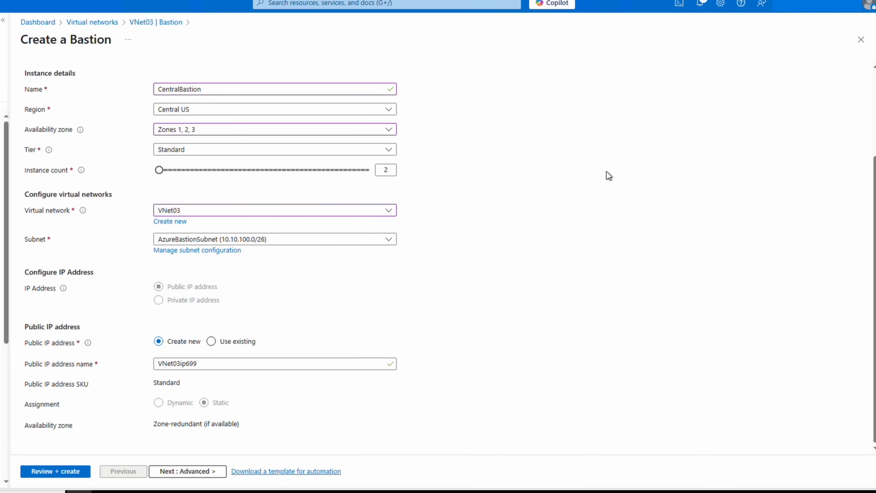
# Step: Move the Create a Bastion form to its Advanced page, showing copy and paste enabled
pyautogui.click(187, 470)
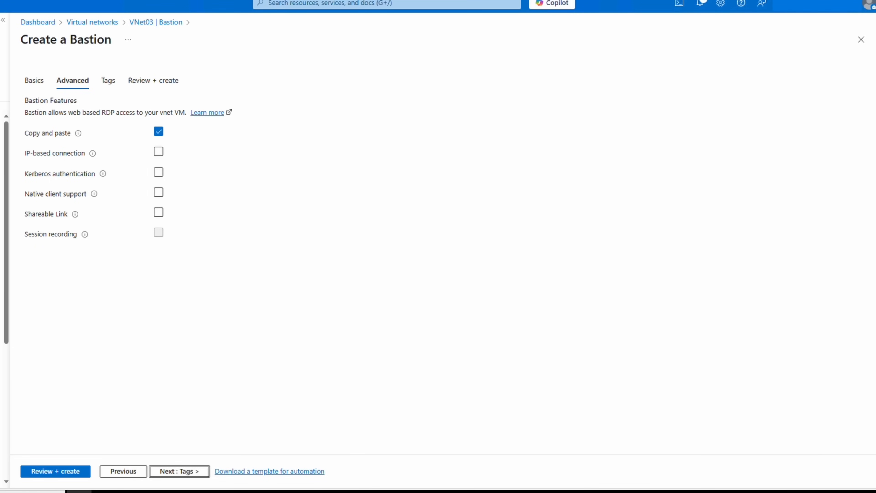
# Step: Tick Native client support and Shareable Link, then continue to Tags
pyautogui.click(159, 192)
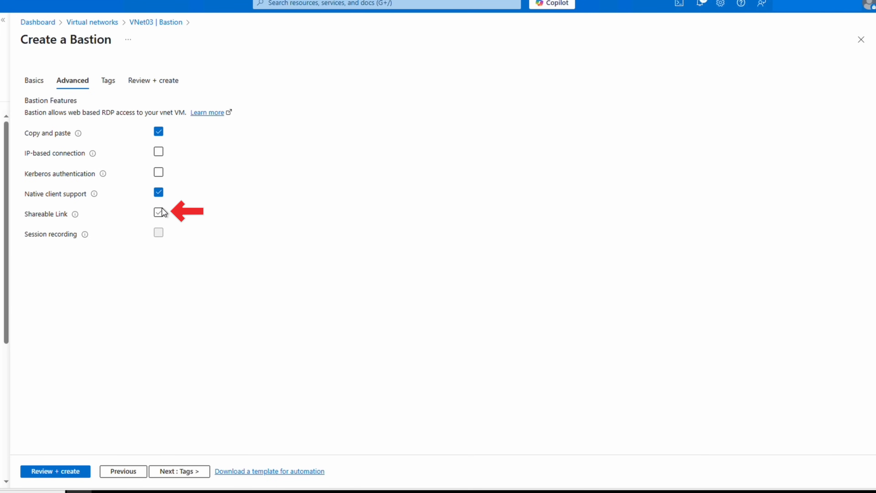
pyautogui.click(159, 214)
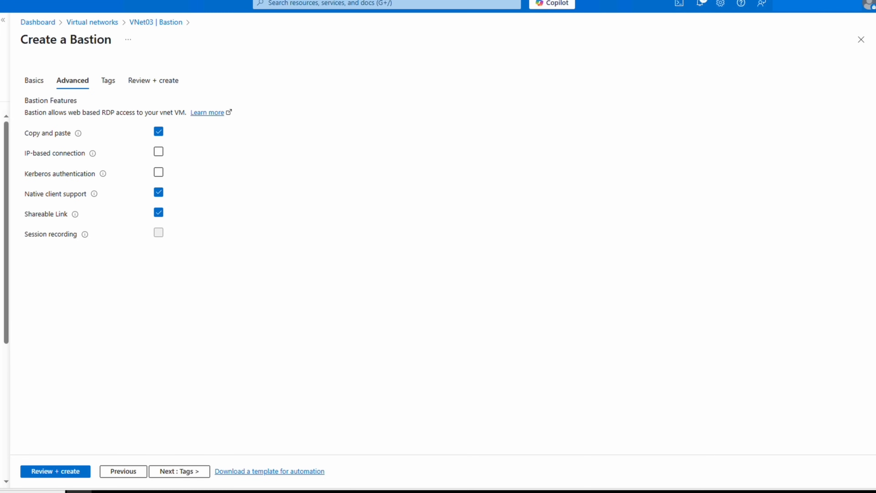
pyautogui.moveTo(211, 457)
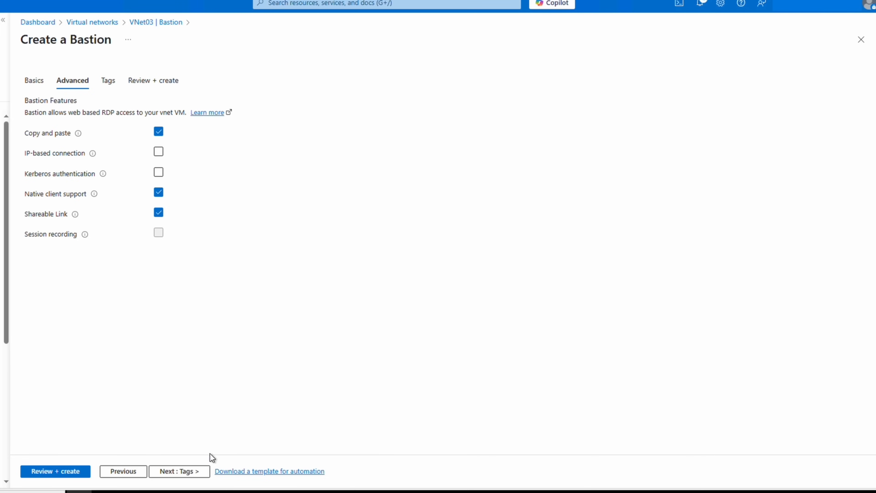
pyautogui.click(176, 470)
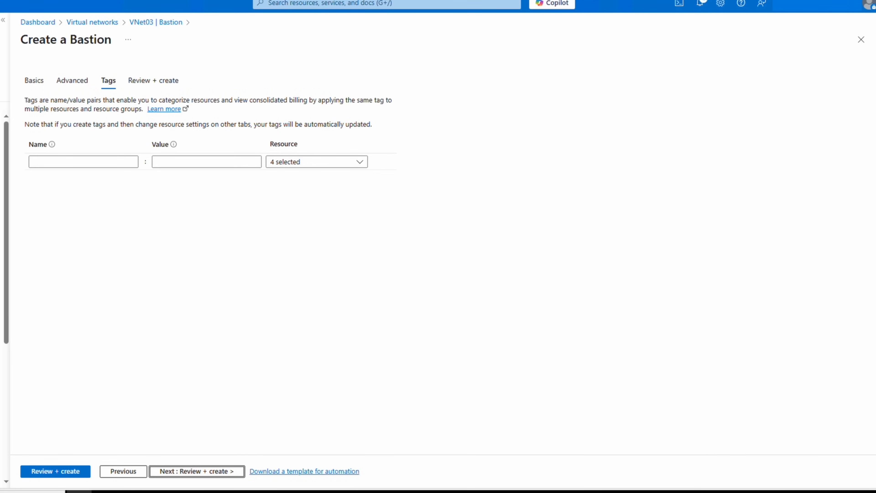
# Step: Pass validation on Review + create and submit the CentralBastion deployment
pyautogui.click(196, 471)
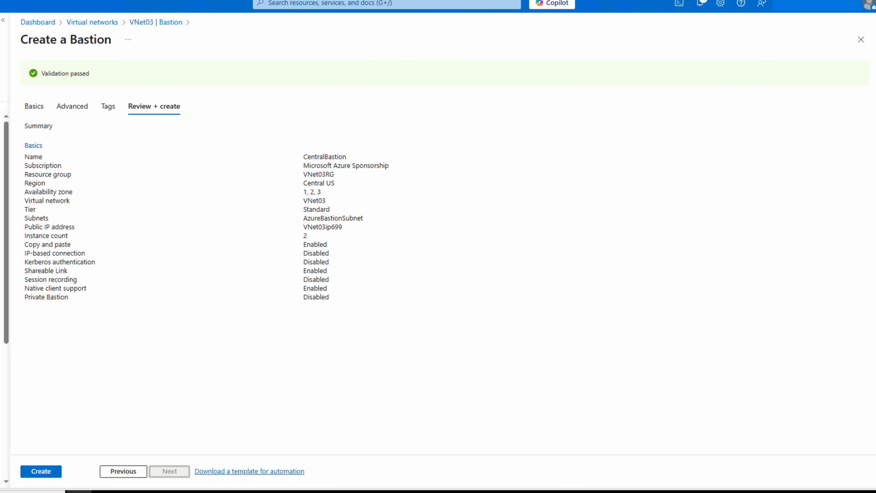
pyautogui.click(40, 470)
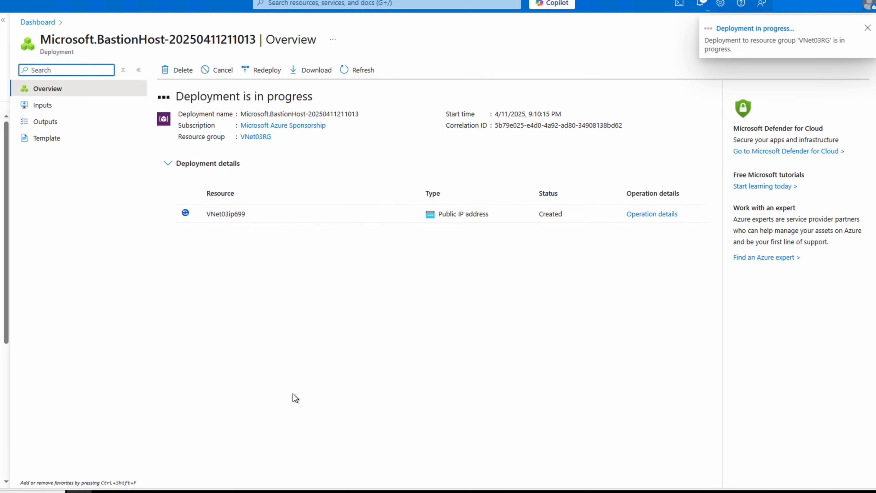
# Step: Refresh until the deployment completes and go to the CentralBastion resource
pyautogui.click(867, 27)
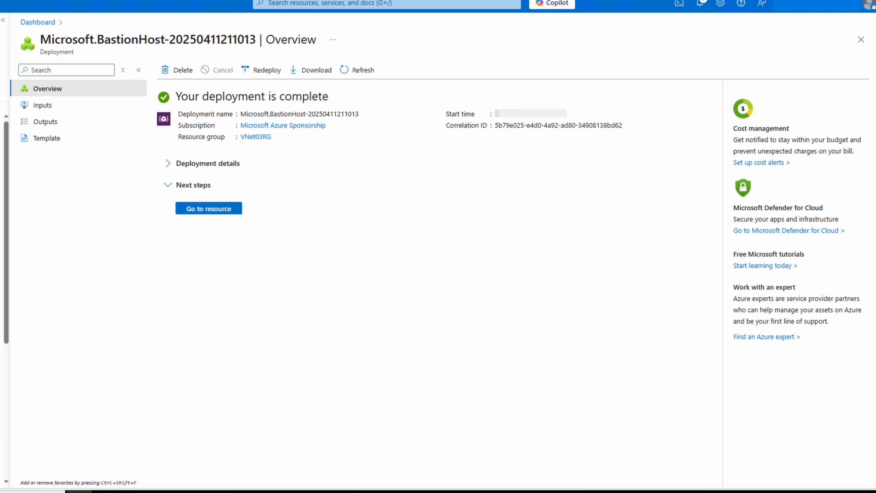
pyautogui.click(208, 208)
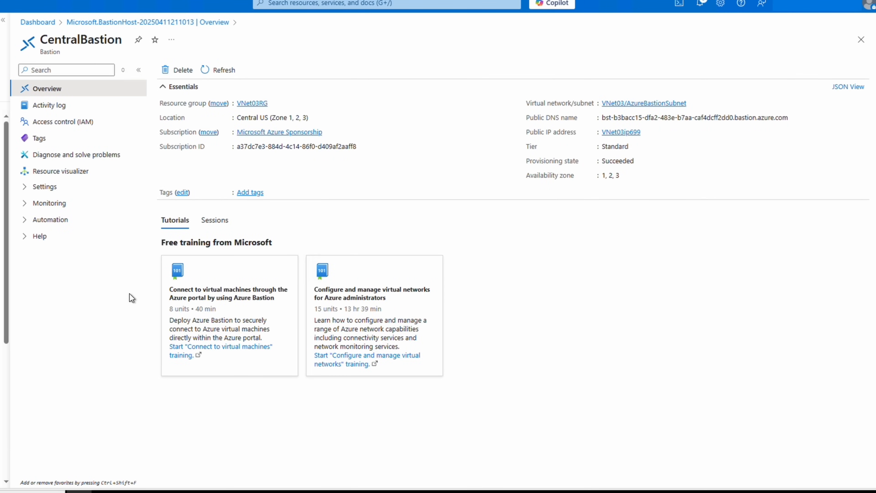
# Step: Check CentralBastion's Sessions, Shareable links and Configuration pages under Settings
pyautogui.click(45, 186)
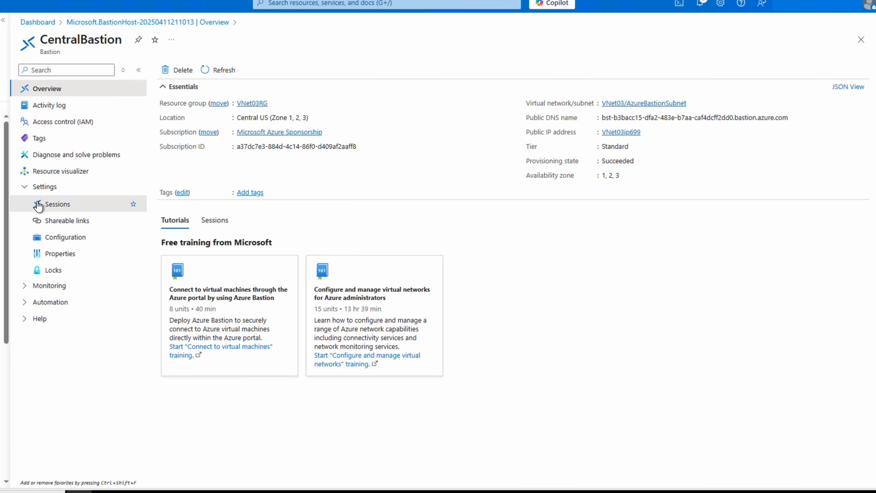
pyautogui.click(57, 204)
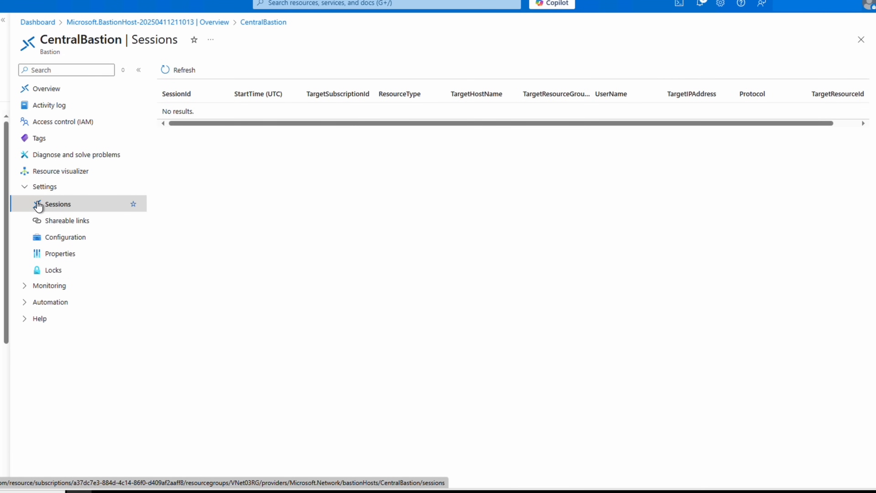
pyautogui.click(68, 220)
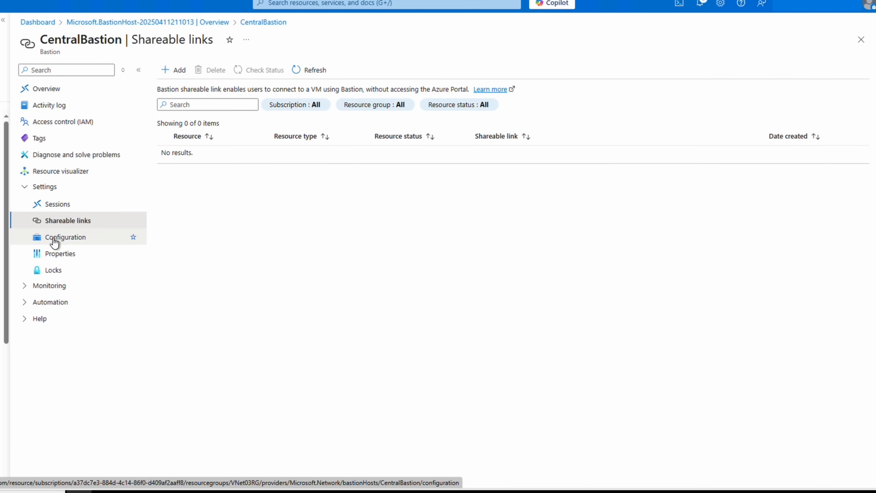
pyautogui.click(65, 237)
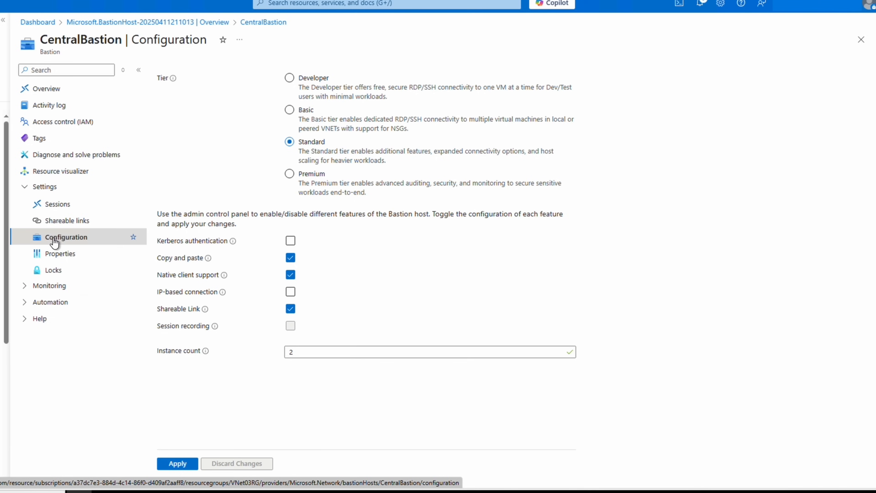
# Step: Add a shareable link under Pay-As-You-Go (MSDN), resource group DC11RG, for the DC11 virtual machine
pyautogui.click(67, 220)
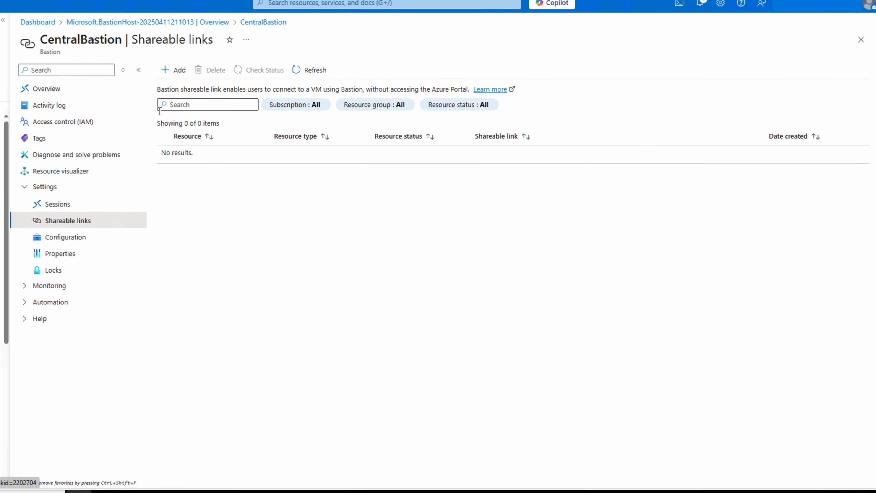
pyautogui.click(173, 70)
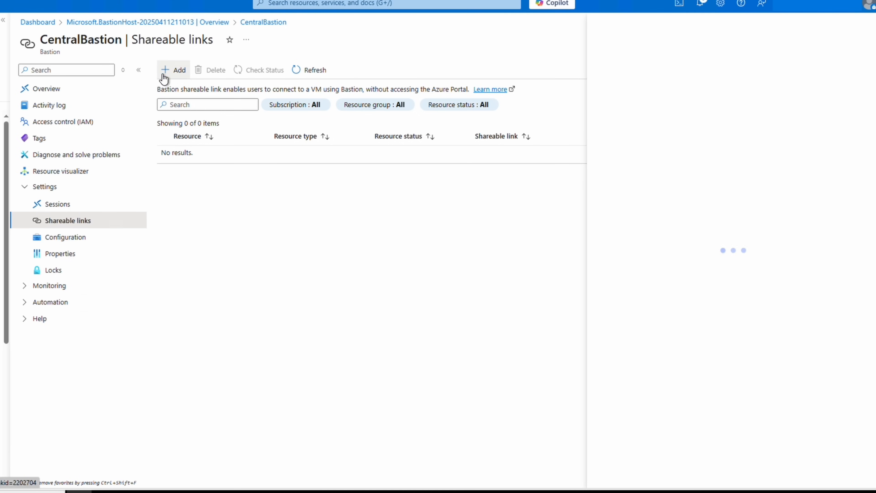
pyautogui.click(174, 70)
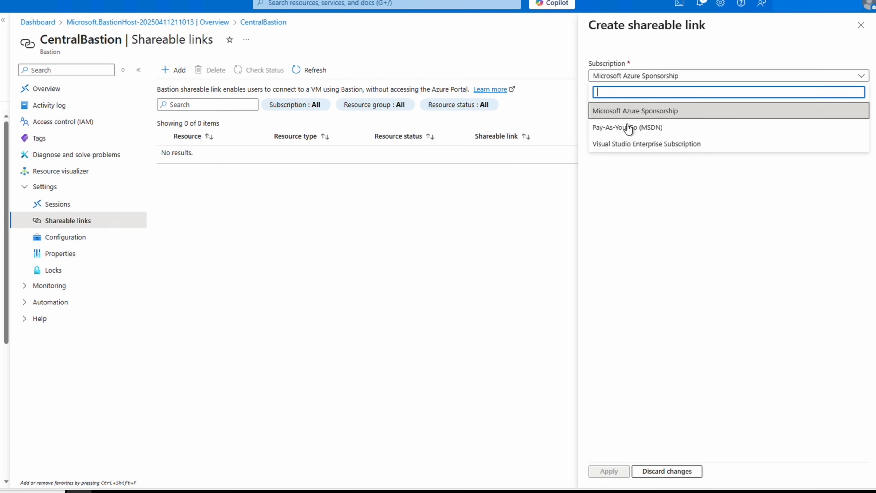
pyautogui.click(627, 127)
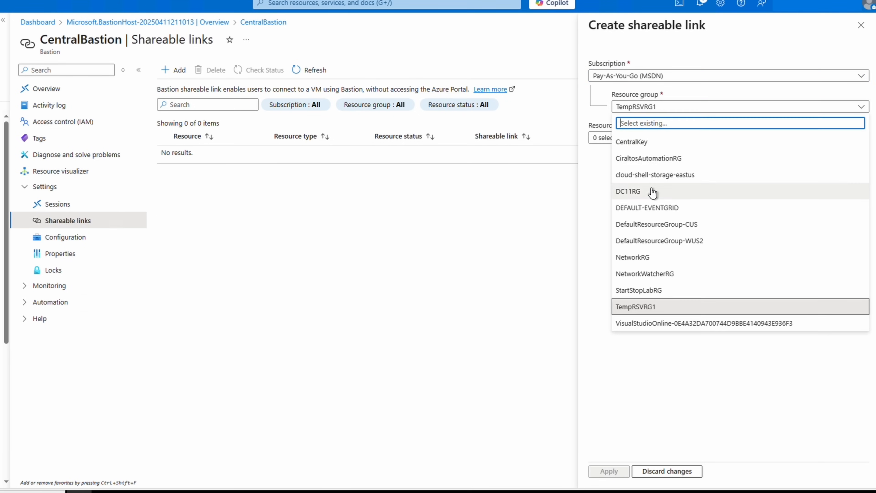
pyautogui.click(628, 191)
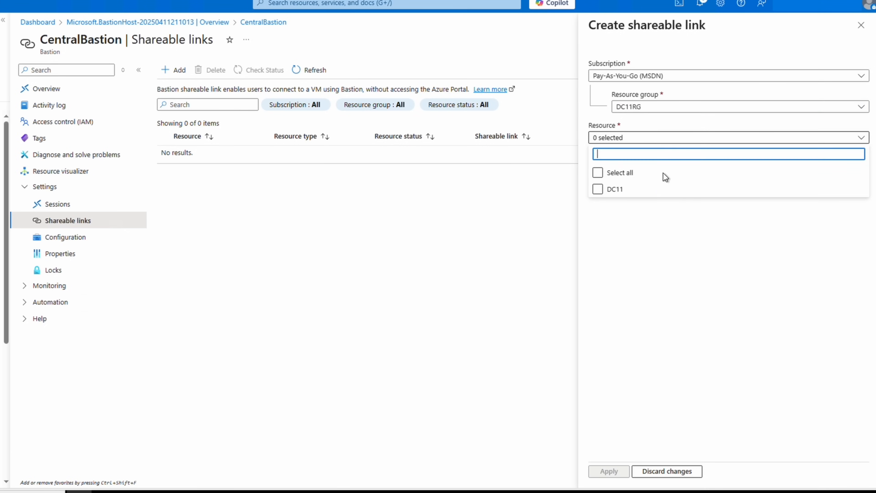
pyautogui.click(597, 189)
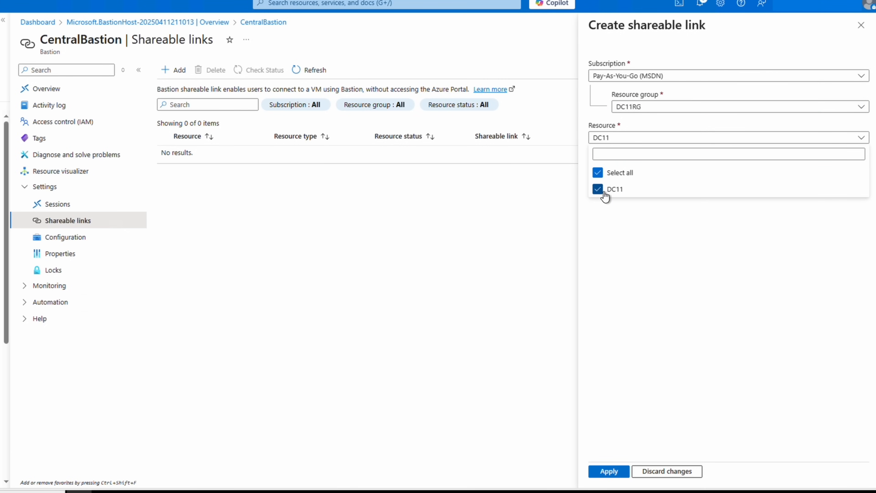
pyautogui.click(608, 470)
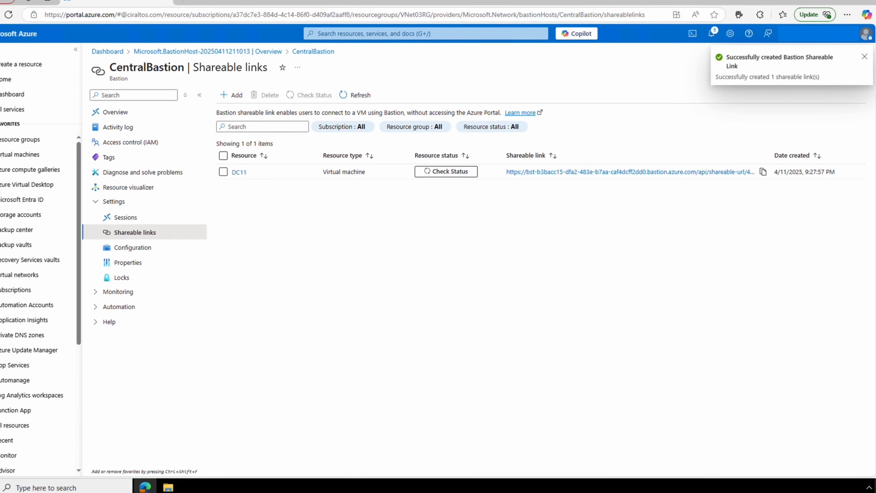
# Step: Use the DC11 link in an Edge InPrivate window and sign in over RDP
pyautogui.click(846, 25)
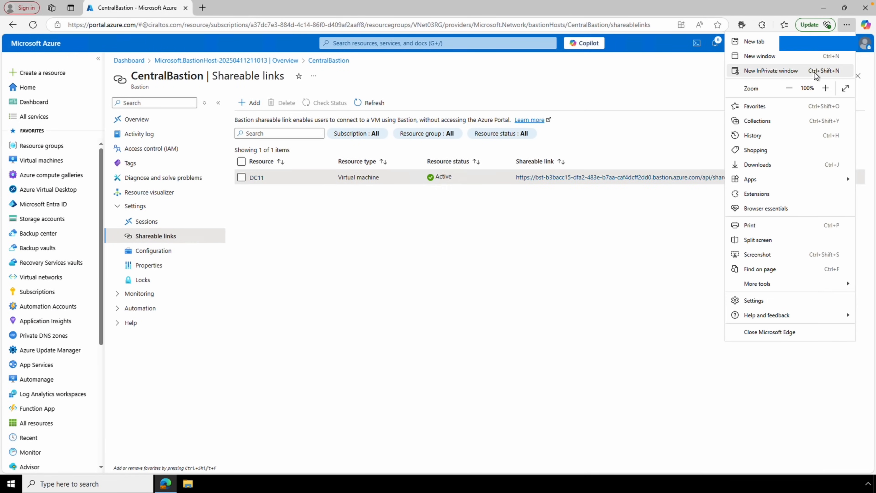
pyautogui.click(770, 70)
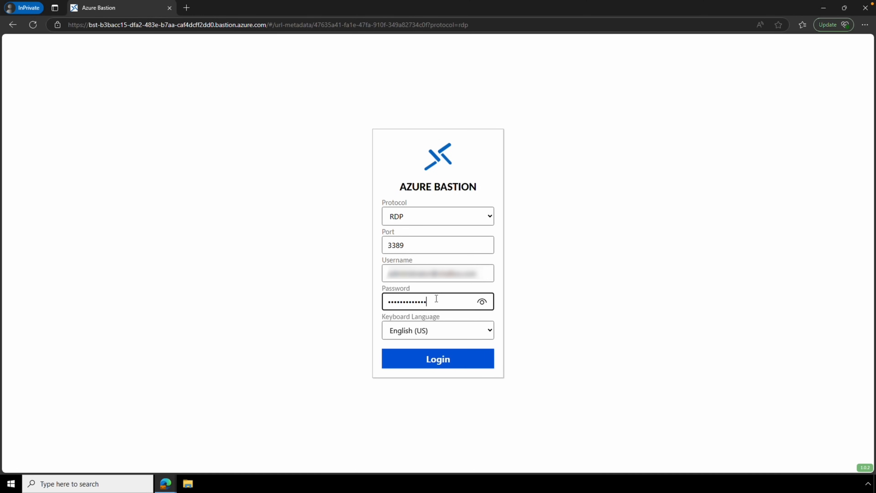
pyautogui.click(437, 358)
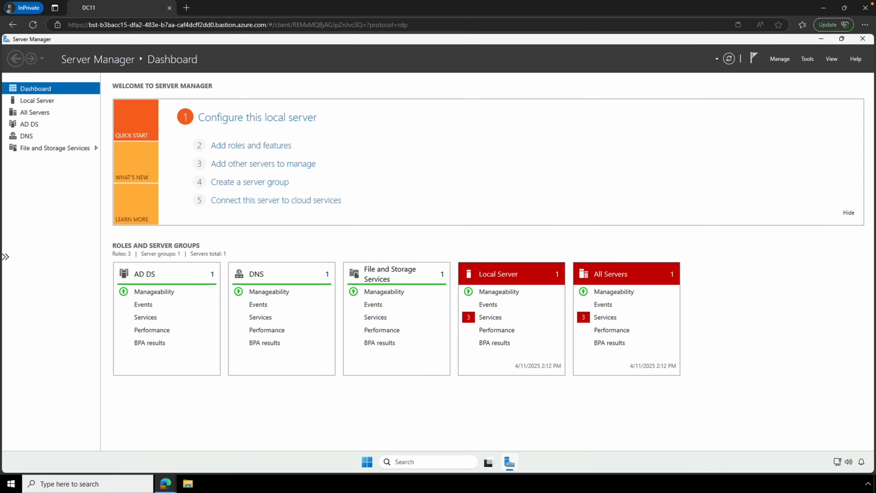
pyautogui.moveTo(865, 8)
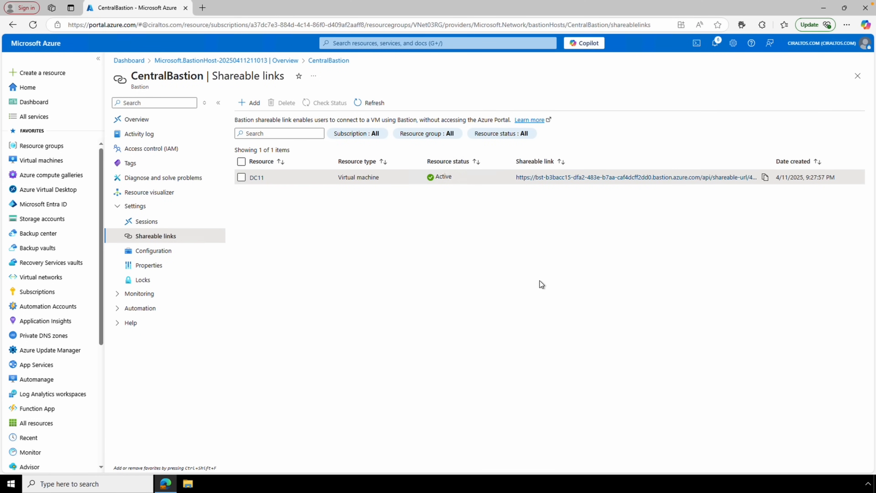
# Step: Select the DC11 link entry in the portal and check its status
pyautogui.click(241, 161)
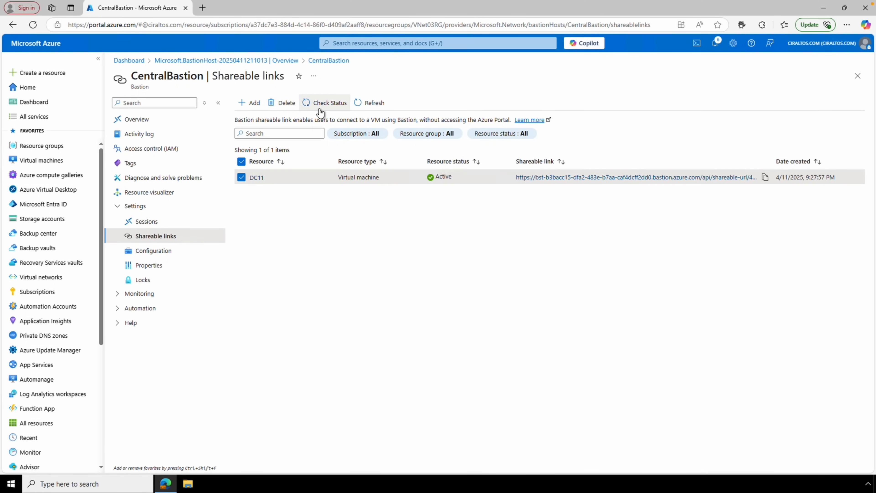
pyautogui.click(286, 102)
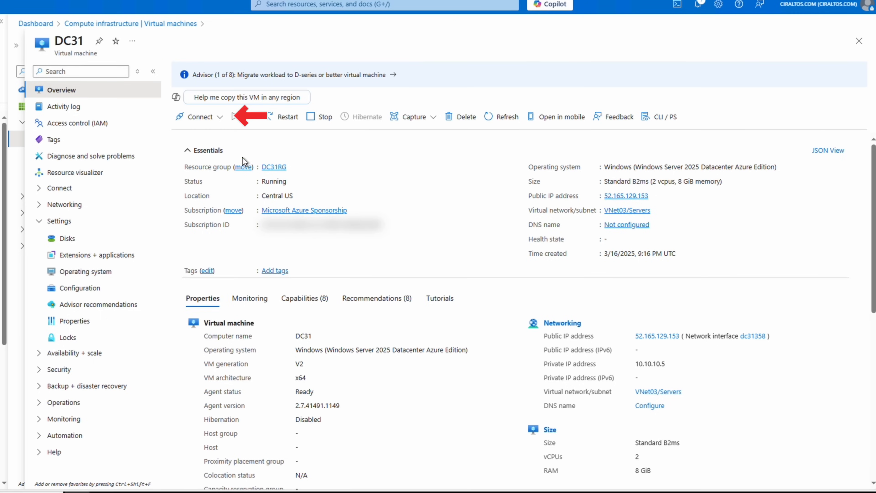
# Step: Connect to DC31 over Bastion RDP with the VM password and allow clipboard access in the session
pyautogui.click(70, 222)
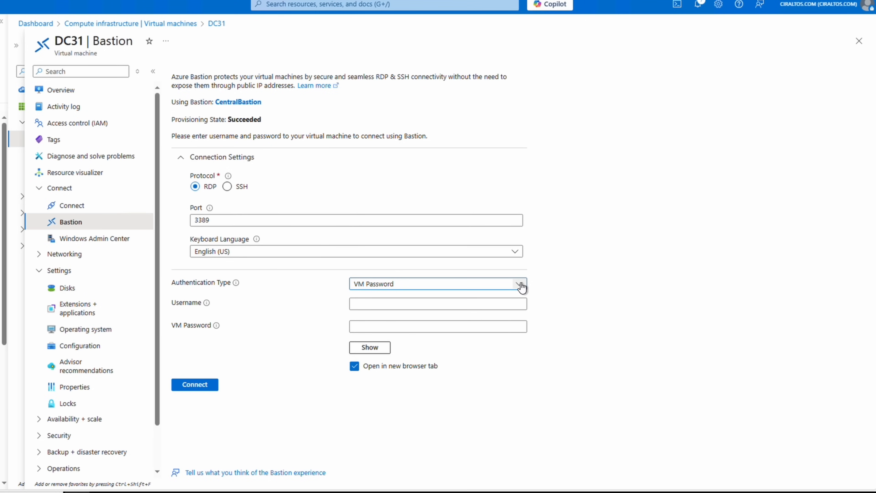
pyautogui.click(437, 326)
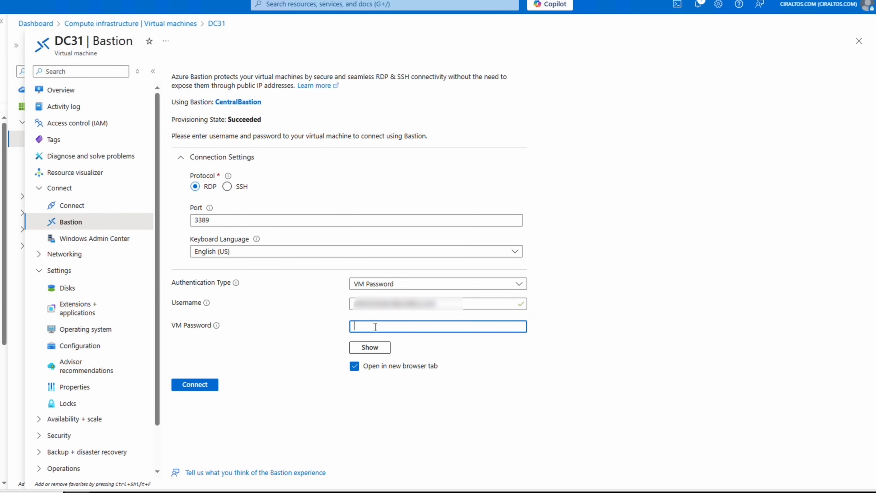
pyautogui.write('password')
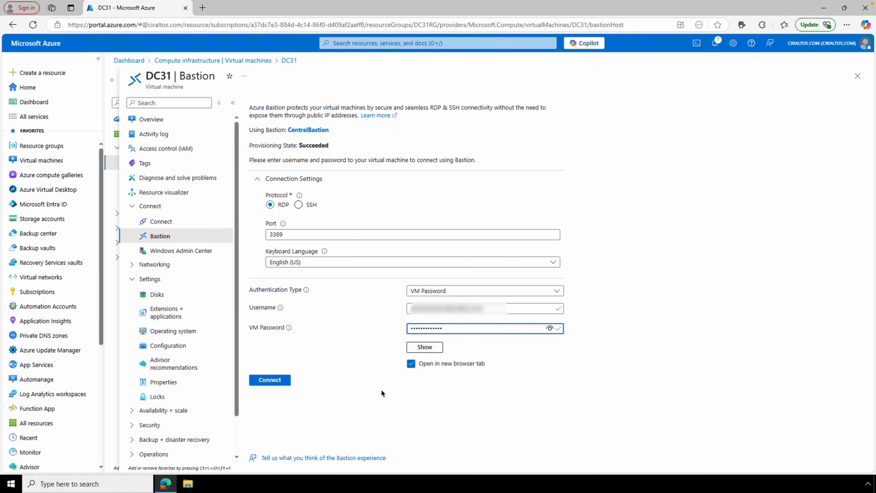
pyautogui.click(269, 380)
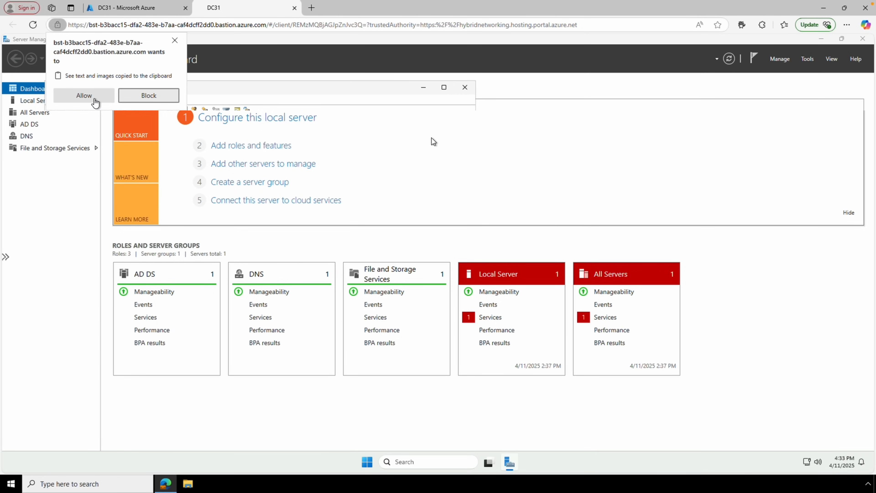
pyautogui.click(84, 95)
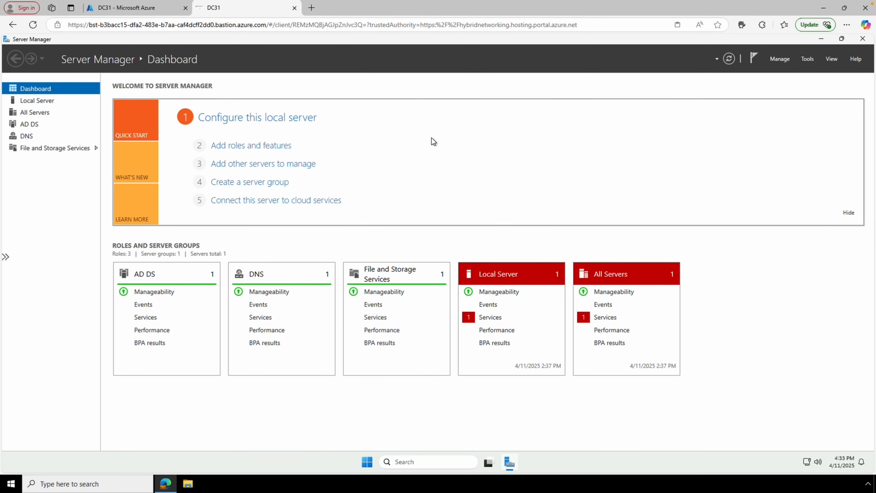
pyautogui.moveTo(480, 120)
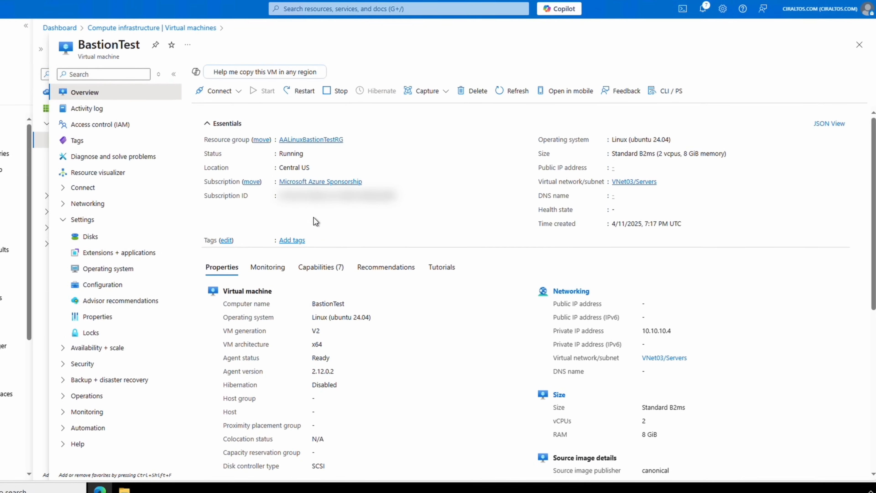
# Step: Start a Connect via Bastion session to BastionTest using SSH Private Key from Local File
pyautogui.click(214, 90)
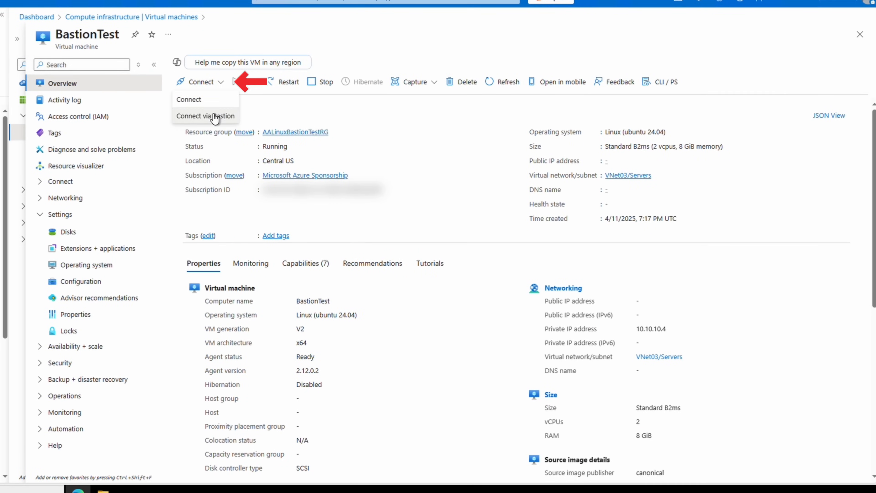
pyautogui.click(205, 115)
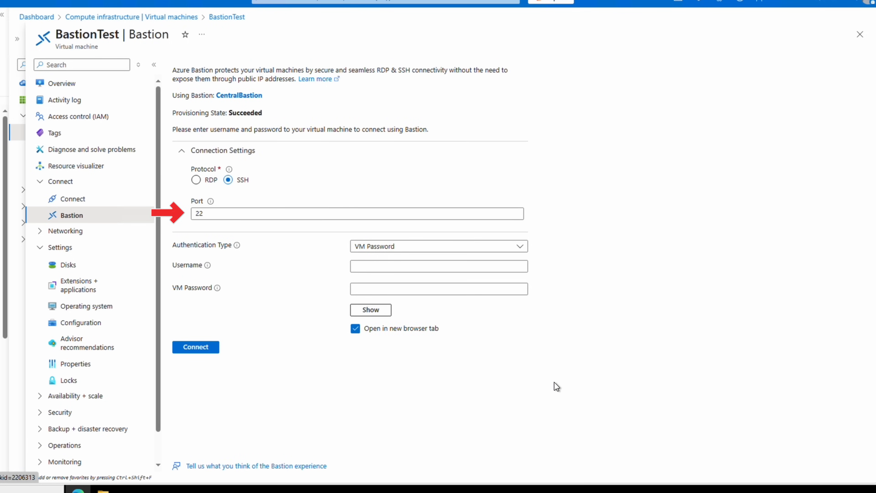
pyautogui.click(437, 245)
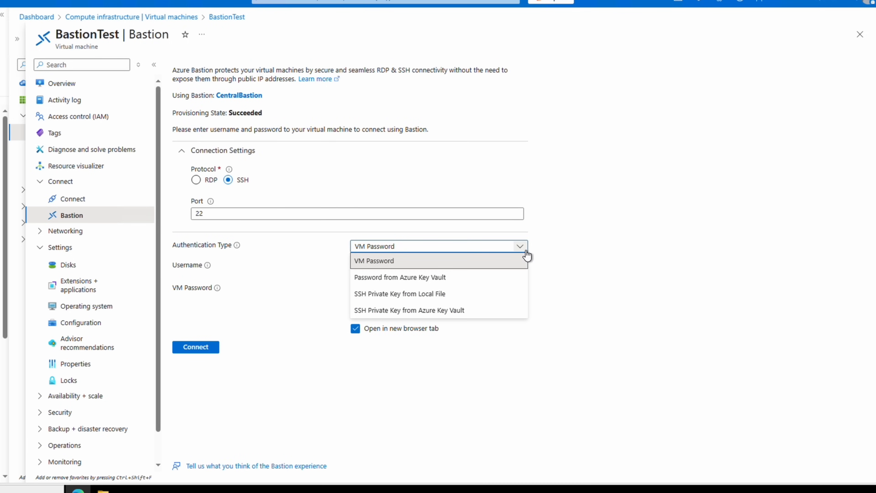
pyautogui.moveTo(523, 261)
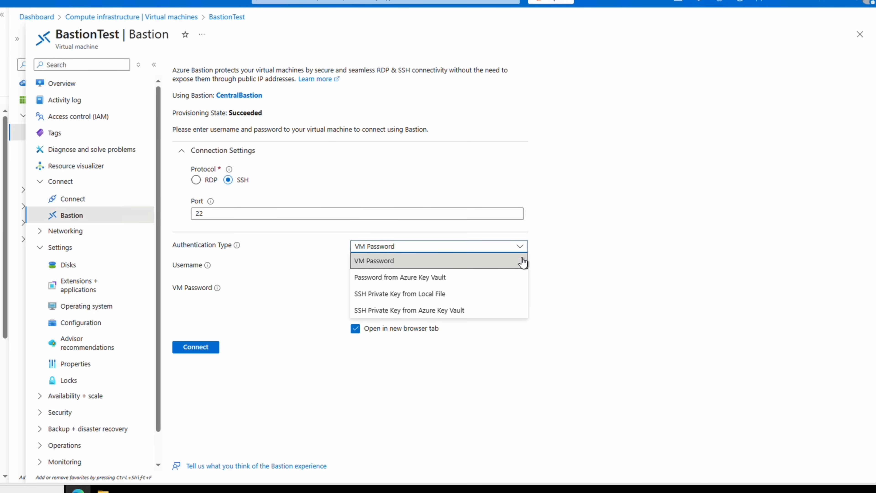
pyautogui.click(400, 293)
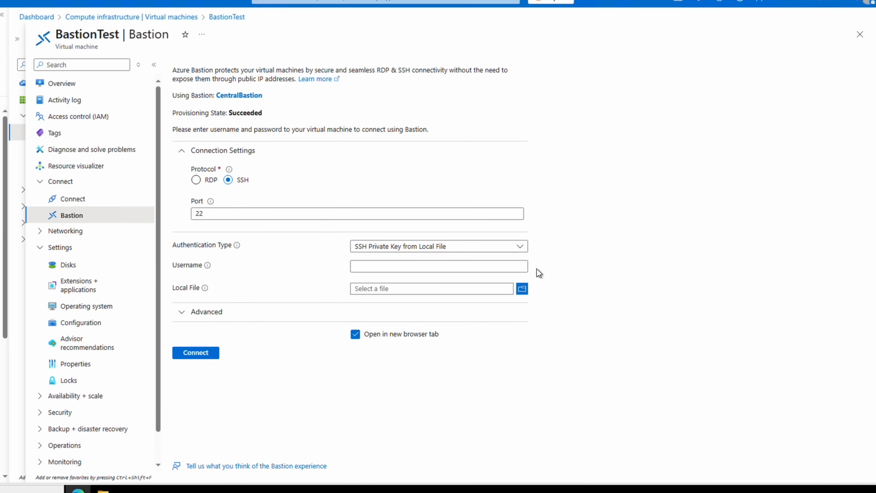
# Step: Enter azureuser, select the BastionTest_key.pem key file and launch the SSH connection
pyautogui.write('azureuser')
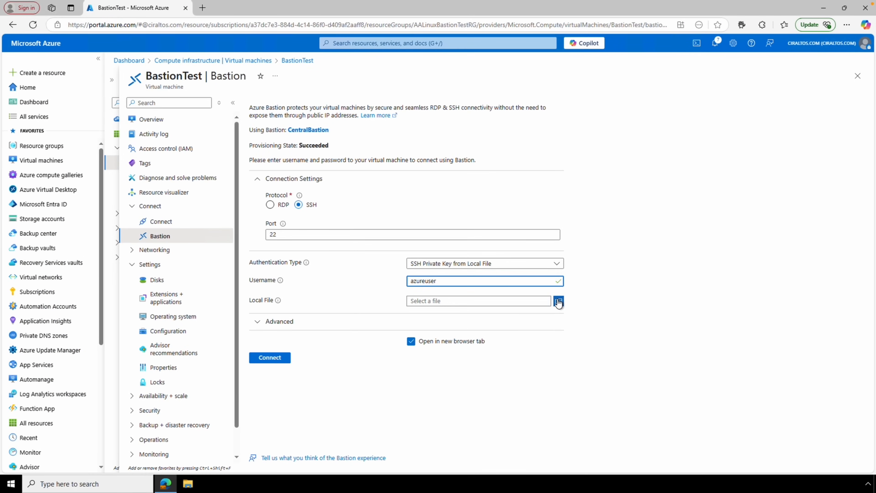
pyautogui.click(558, 301)
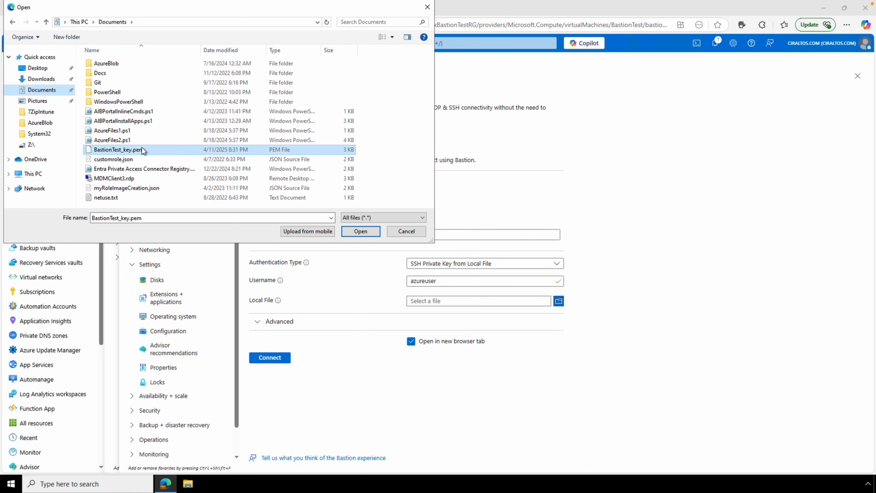
pyautogui.click(360, 231)
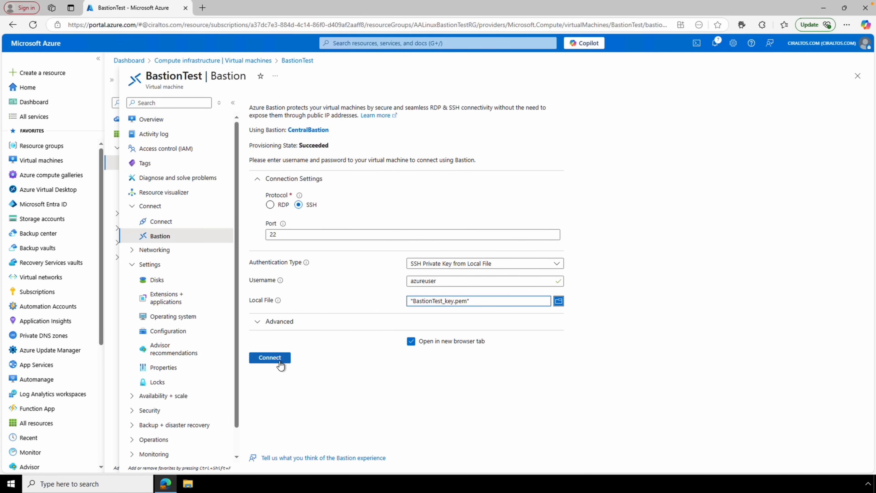
pyautogui.click(269, 357)
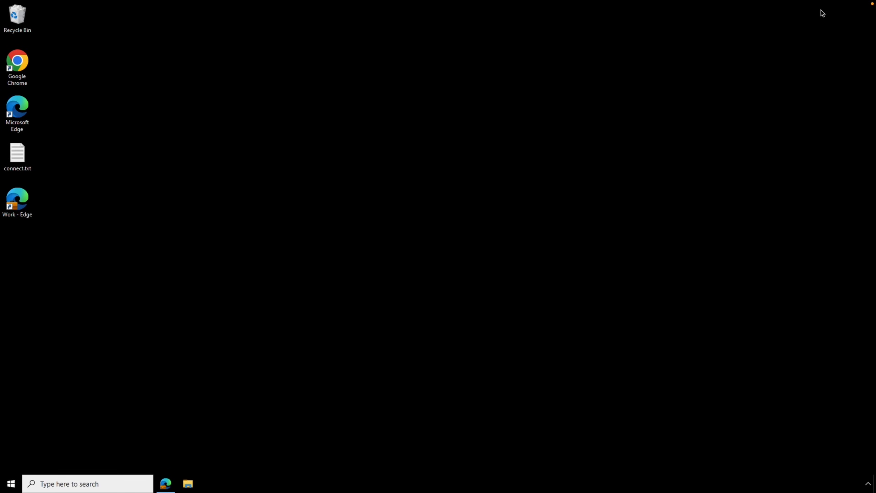
# Step: Launch Command Prompt and Notepad, then paste the az network bastion rdp command template
pyautogui.click(86, 483)
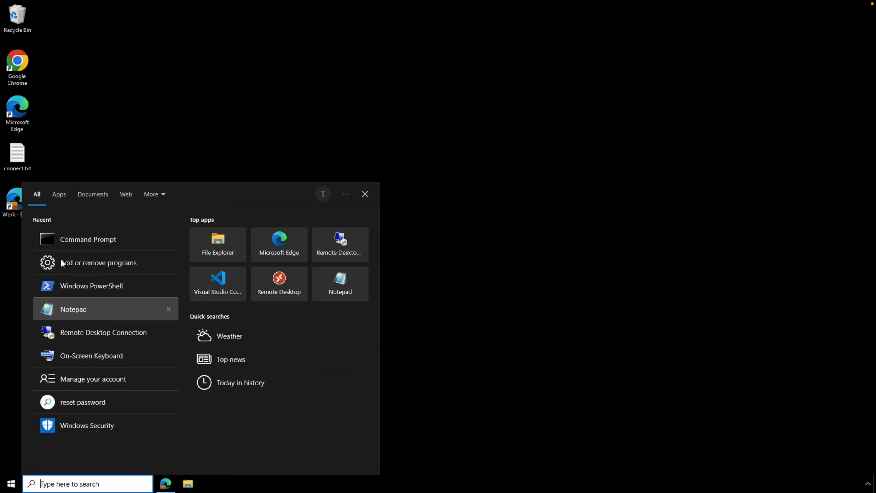
pyautogui.click(87, 239)
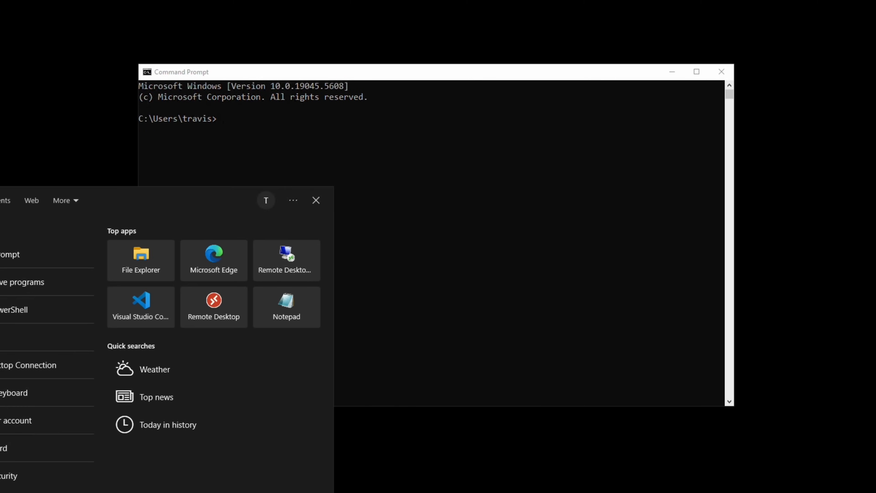
pyautogui.click(285, 307)
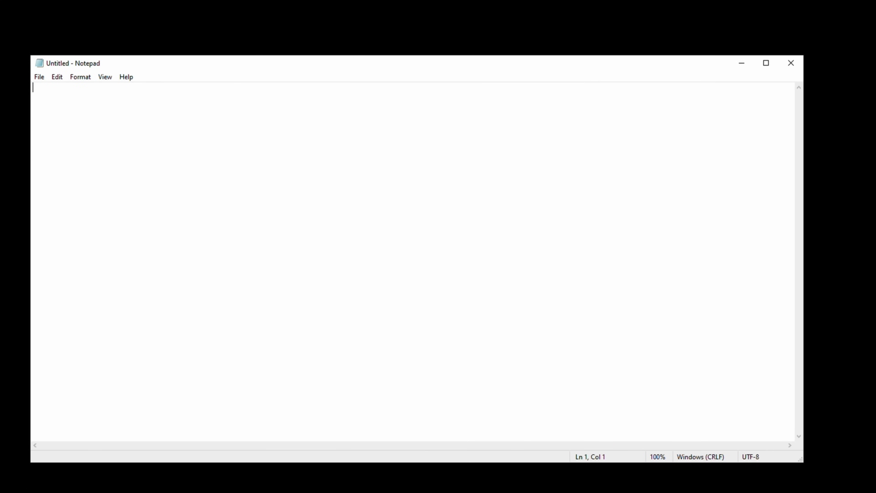
pyautogui.rightClick(273, 268)
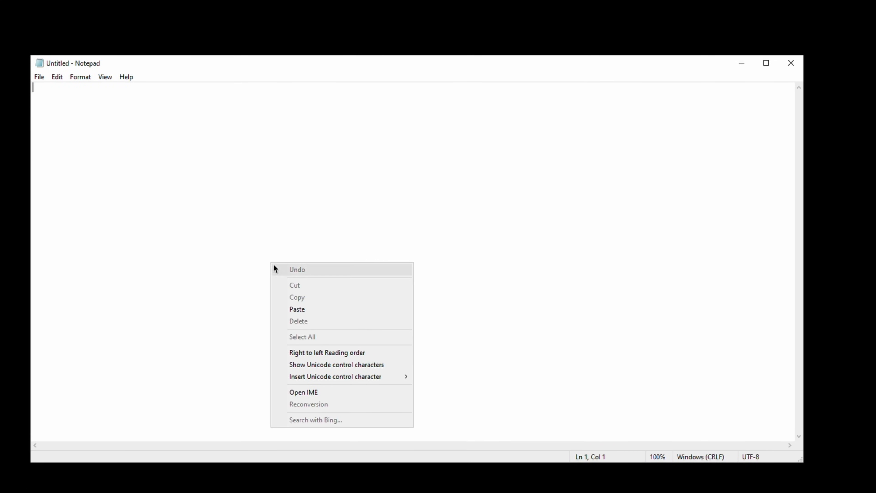
pyautogui.click(296, 309)
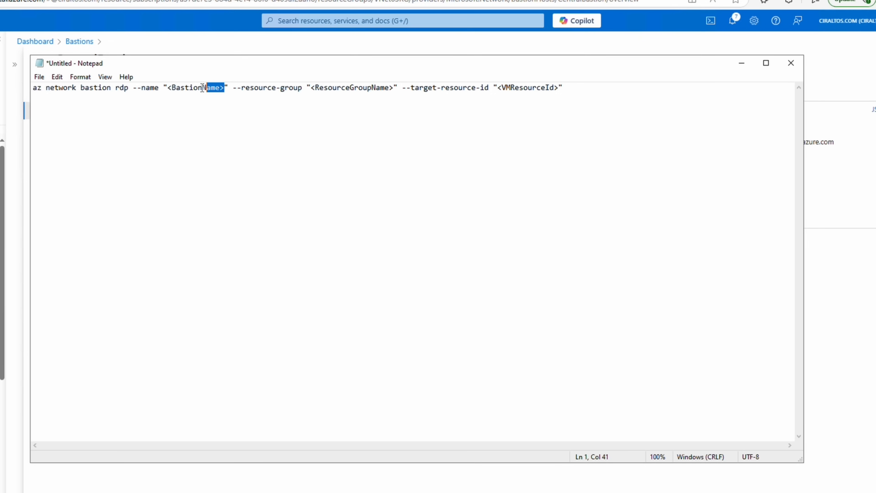
# Step: Fill in CentralBastion as the bastion name and VNet03RG as the resource group
pyautogui.write('CentralBastion')
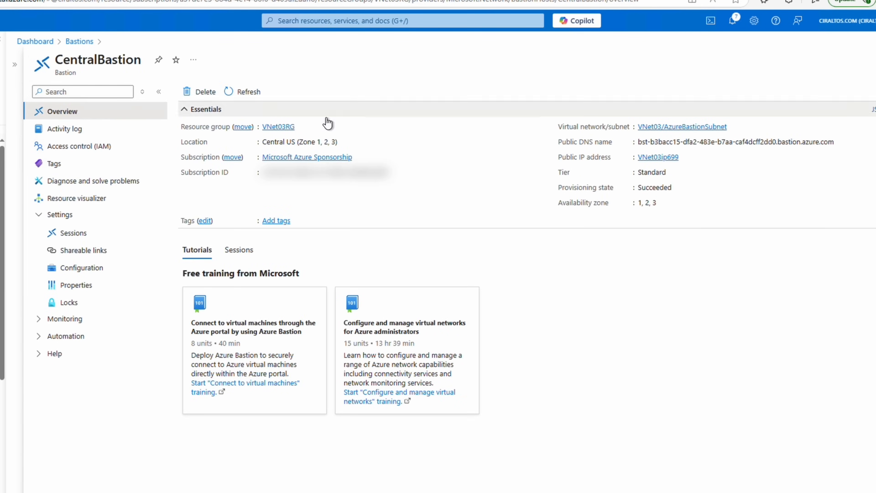
pyautogui.click(300, 126)
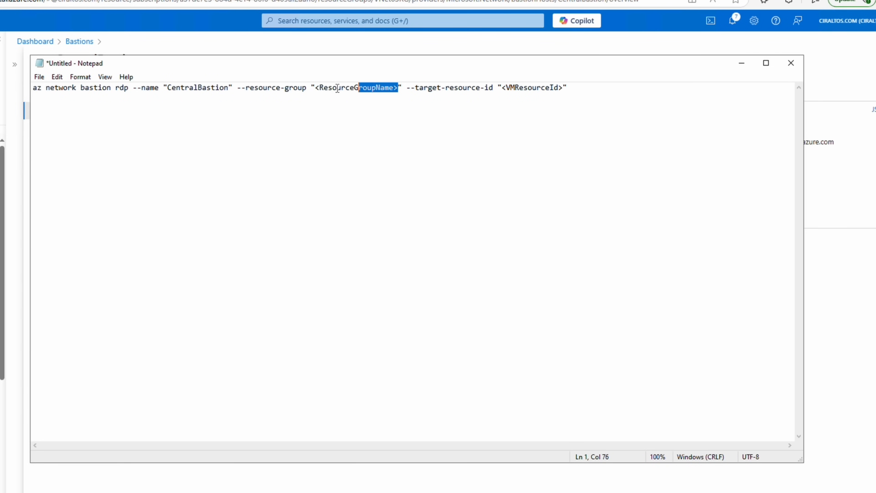
pyautogui.write('VNet03RG')
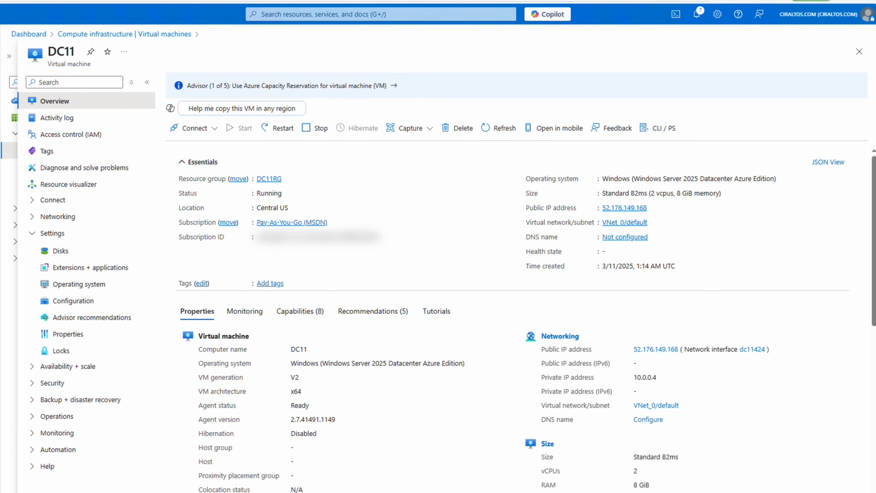
pyautogui.moveTo(115, 338)
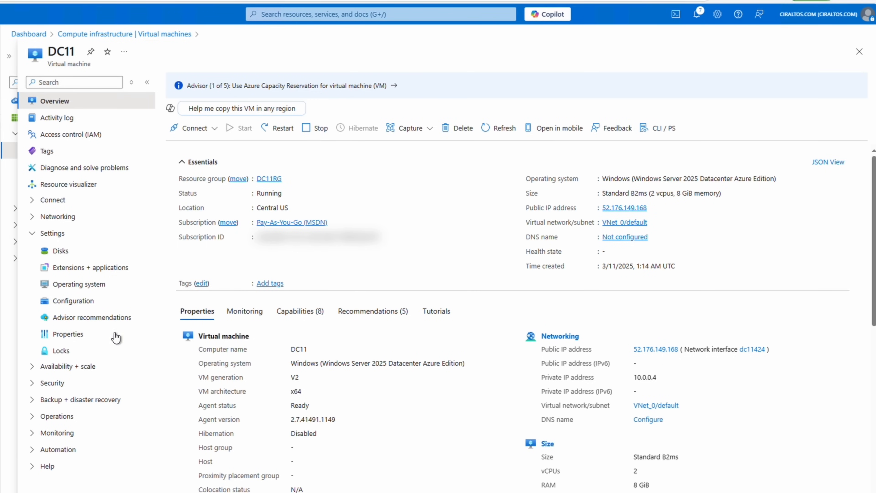
# Step: Replace the VMResourceId placeholder with DC11's resource ID from its properties and copy the command
pyautogui.click(68, 334)
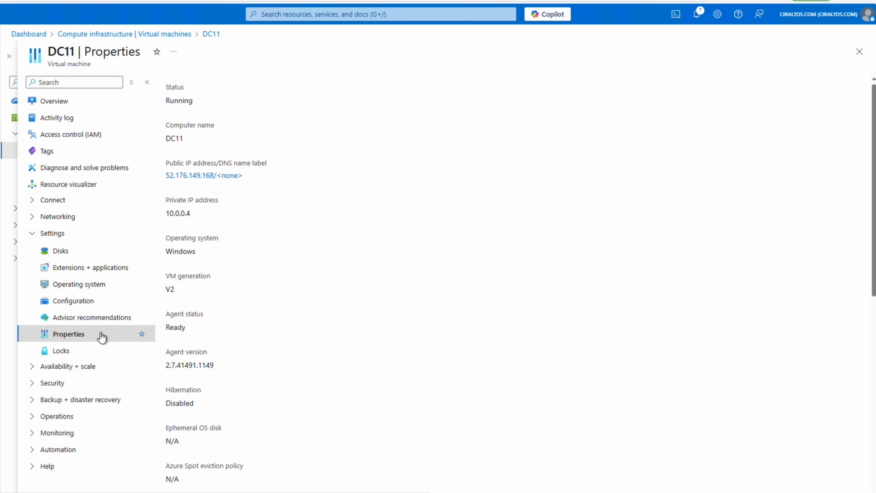
pyautogui.scroll(-3)
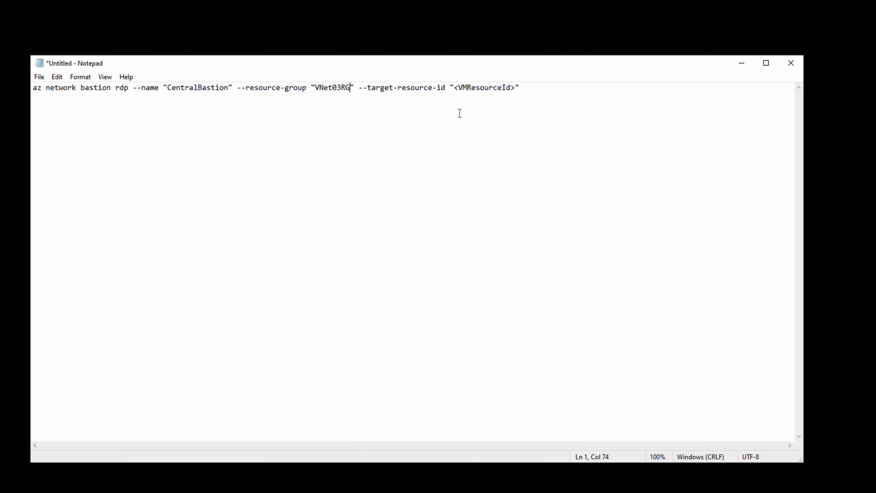
pyautogui.doubleClick(485, 88)
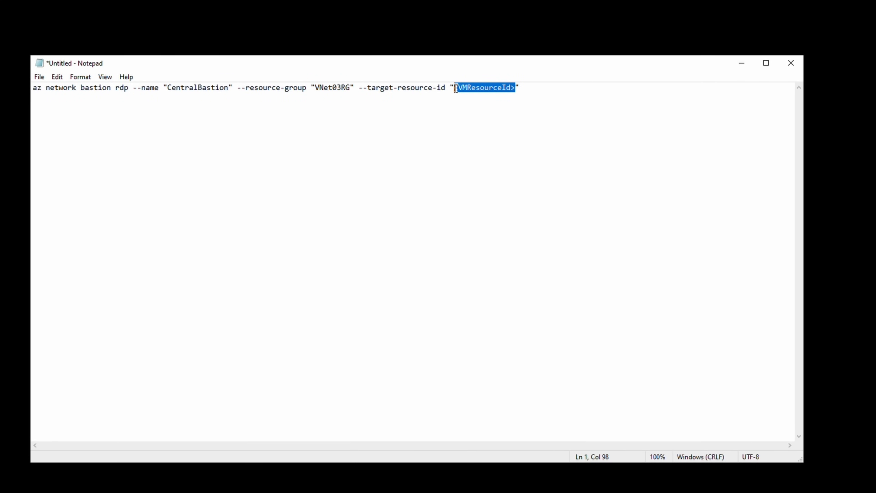
pyautogui.rightClick(485, 87)
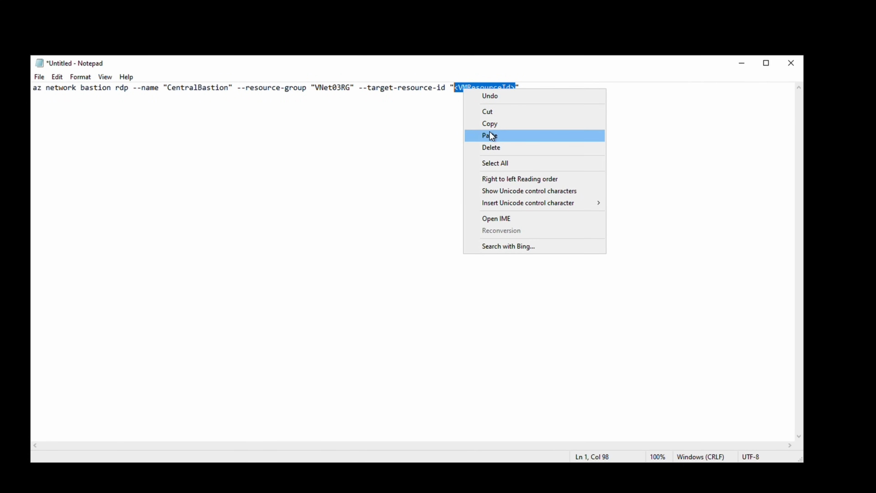
pyautogui.click(489, 135)
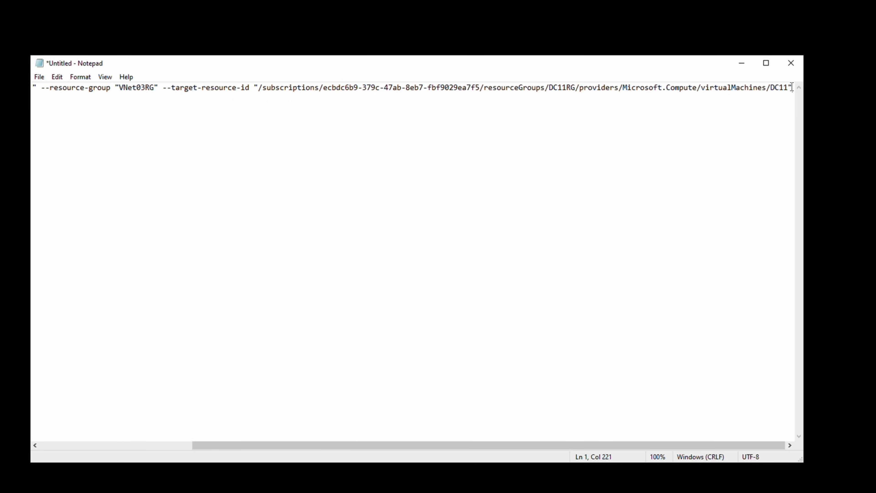
pyautogui.press('ctrl+a')
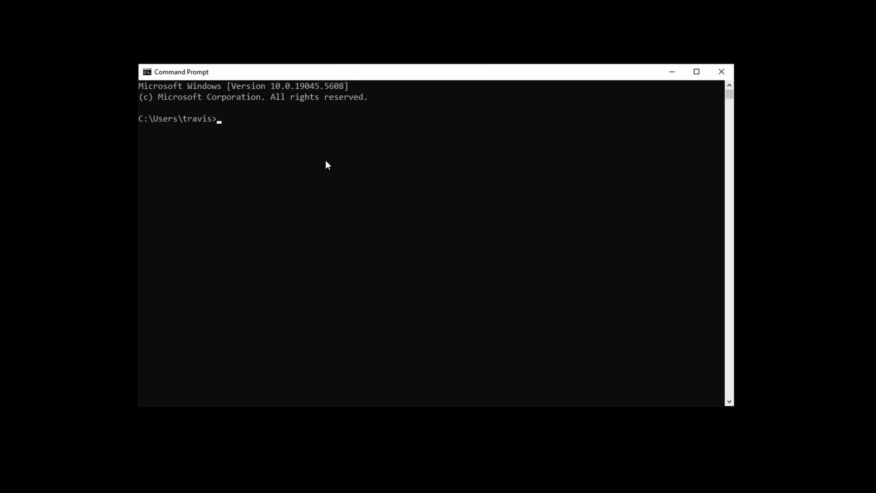
# Step: Run az login and sign in with a work or school account and its password
pyautogui.write('az login')
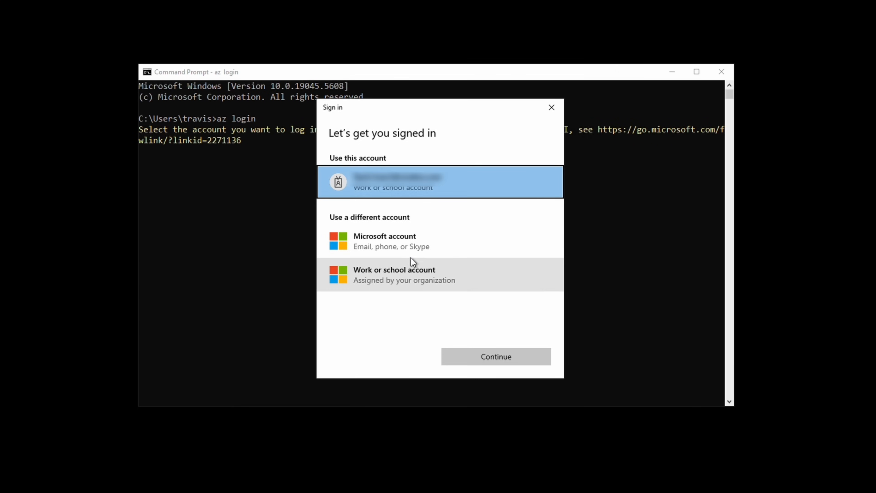
pyautogui.click(393, 274)
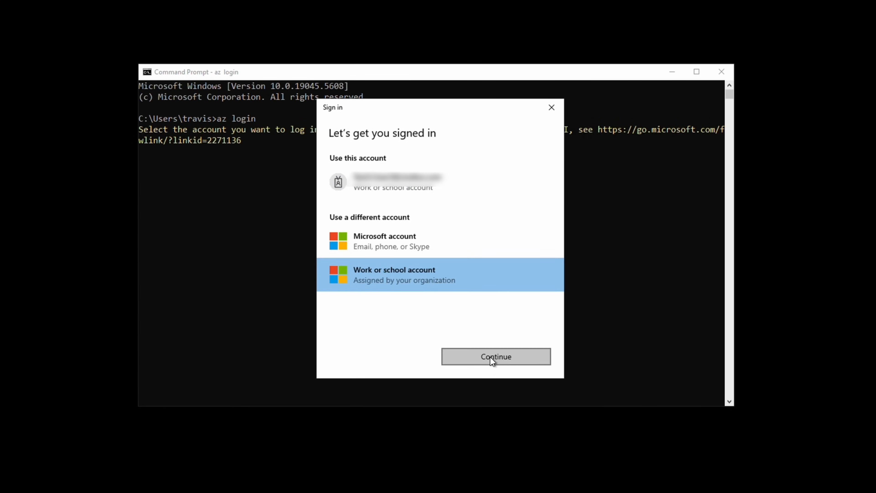
pyautogui.click(495, 357)
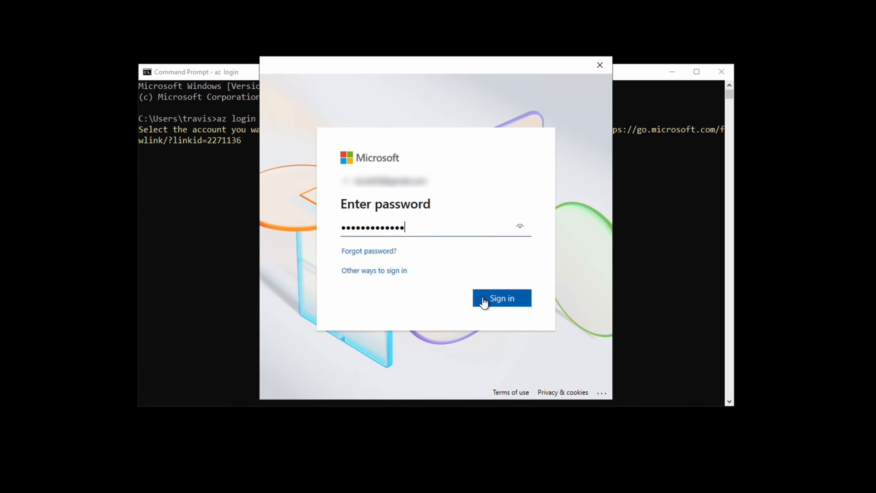
pyautogui.click(500, 298)
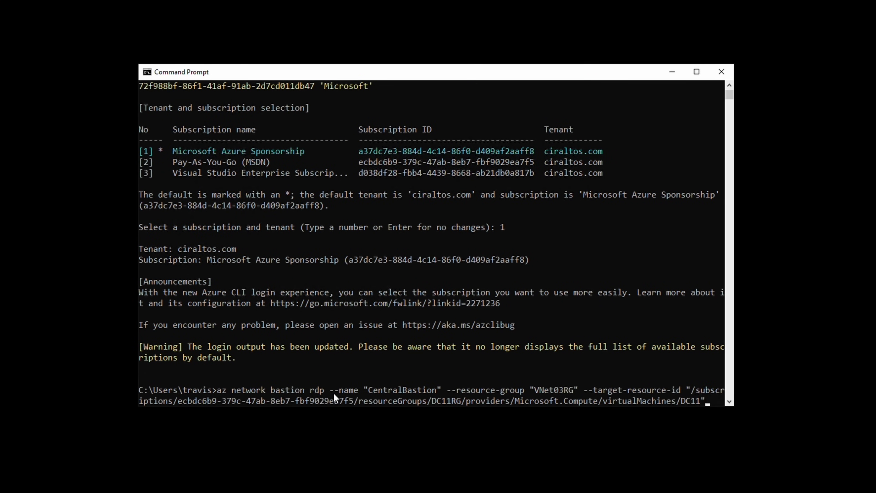
# Step: Run the bastion RDP command, accept the Remote Desktop prompt and sign in to DC11 with its password
pyautogui.press('Return')
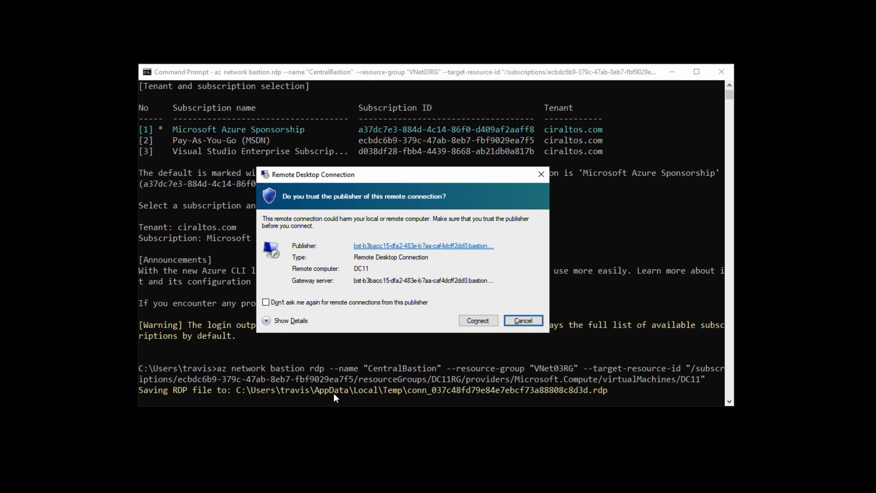
pyautogui.click(477, 320)
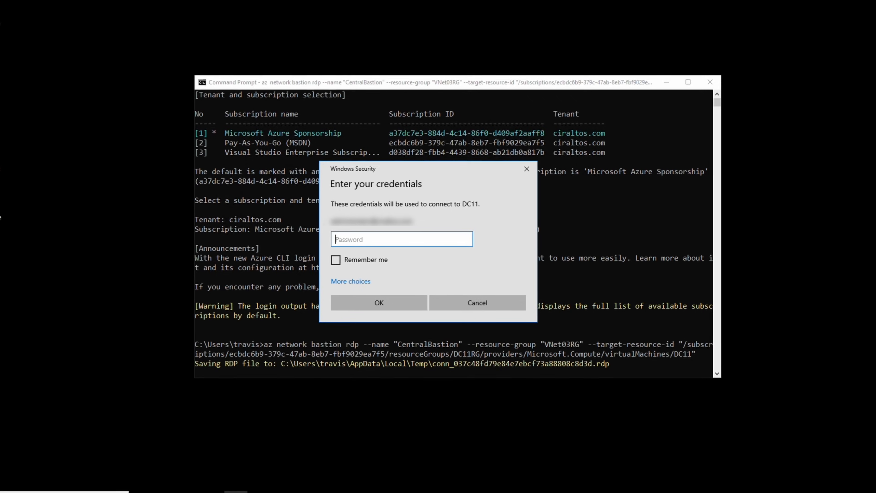
pyautogui.write('password')
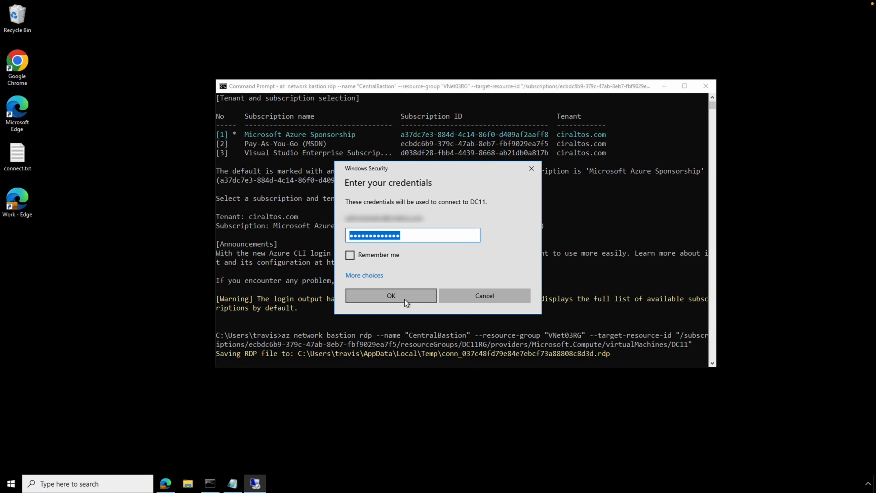
pyautogui.click(390, 296)
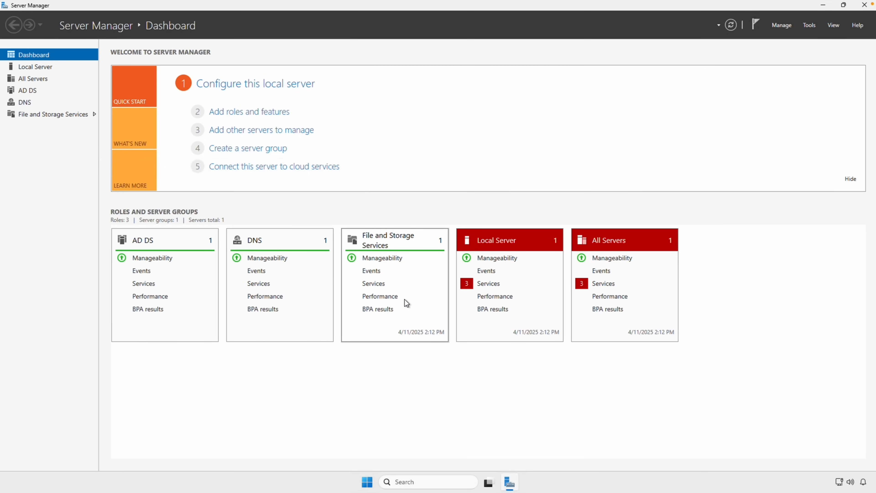
pyautogui.moveTo(404, 223)
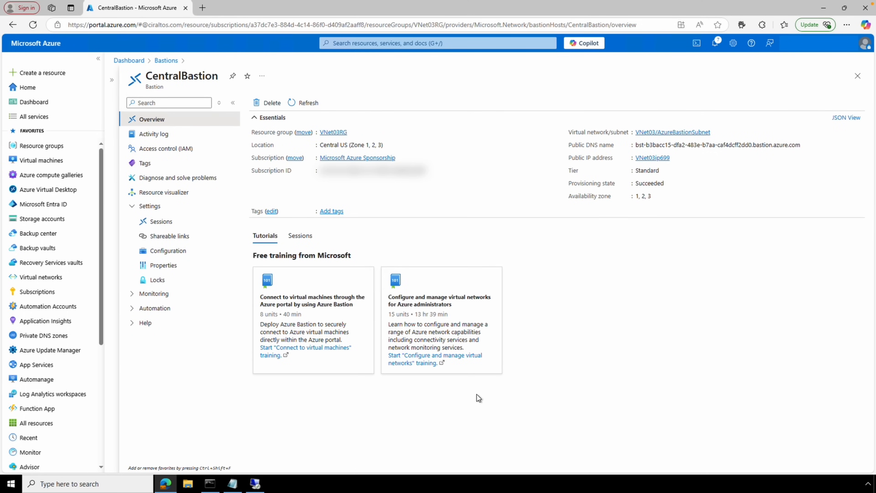
# Step: Switch from the CentralBastion overview to a blank Notepad document
pyautogui.click(161, 221)
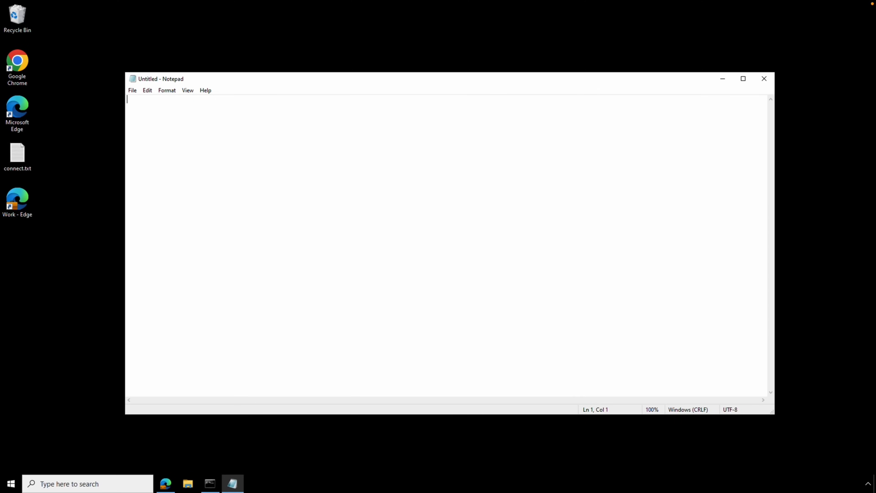
# Step: Paste the az network bastion ssh template and fill in CentralBastion and VNet03RG
pyautogui.rightClick(391, 295)
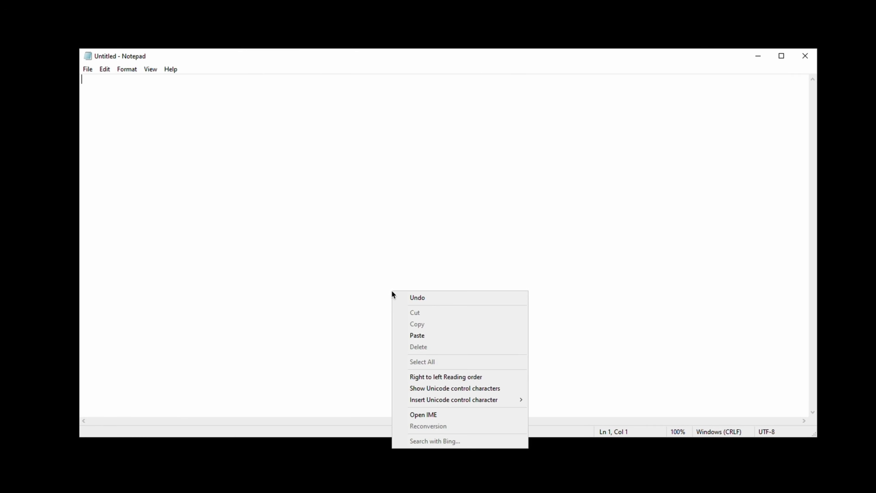
pyautogui.click(417, 336)
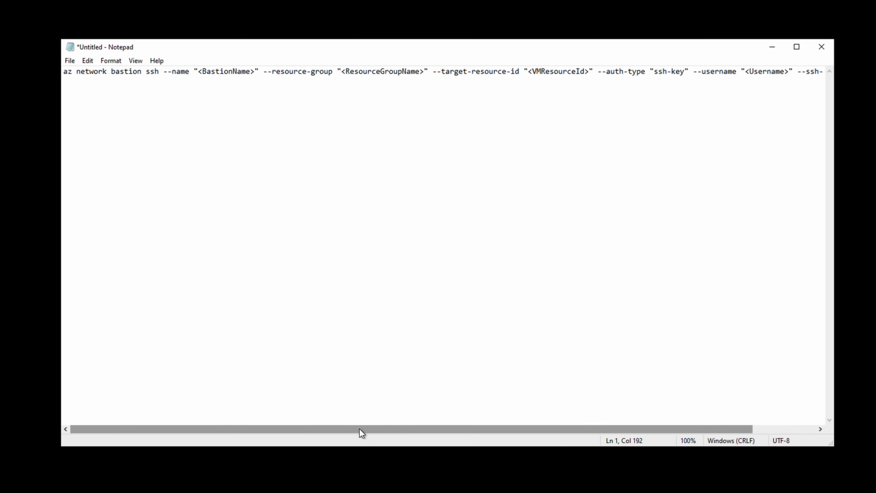
pyautogui.doubleClick(239, 72)
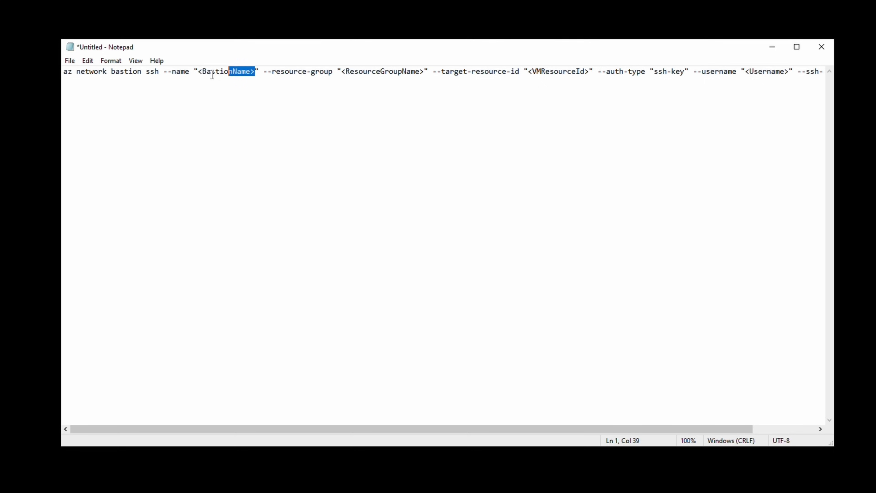
pyautogui.write('CentralBastion')
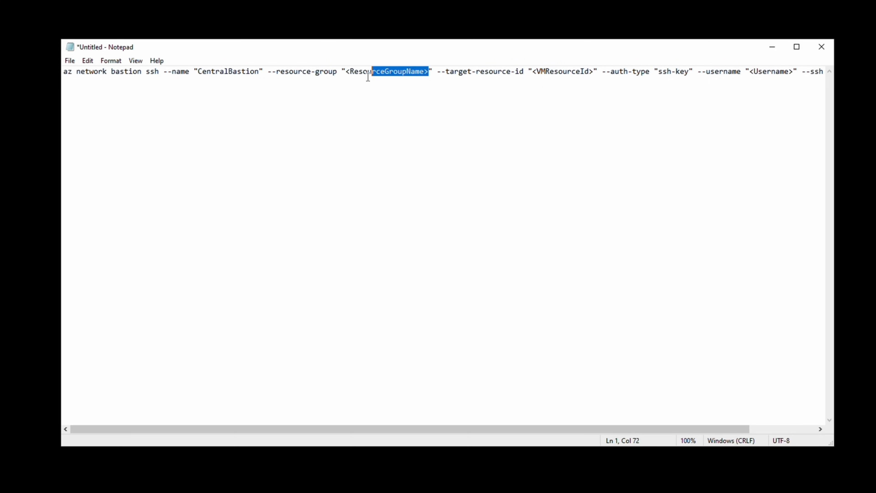
pyautogui.write('VNet03RG')
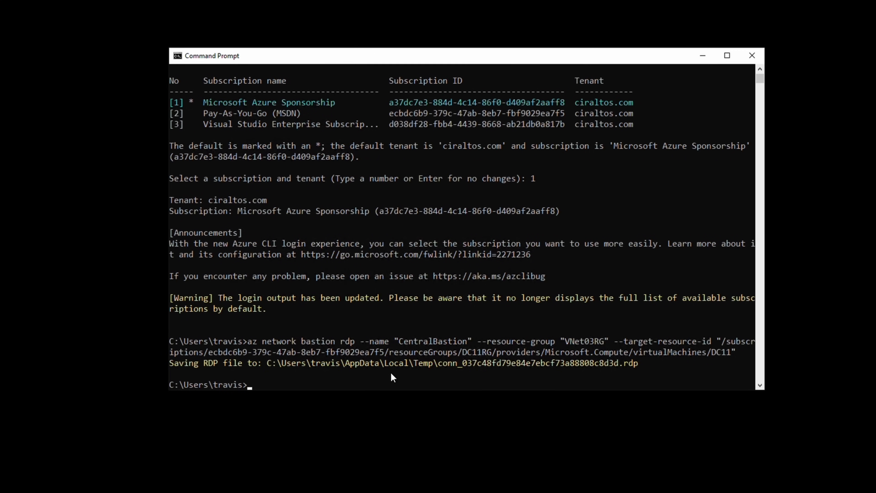
# Step: Run az vm show for BastionTest in AALinuxBastionTestRG with --query id
pyautogui.write('az vm show --name BastionTest --resource-group AALinuxBastionTestRG --query id')
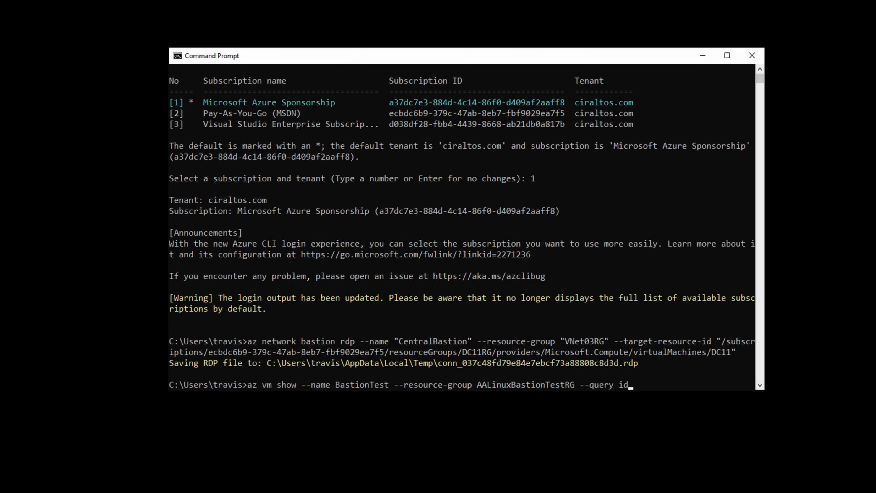
pyautogui.press('Return')
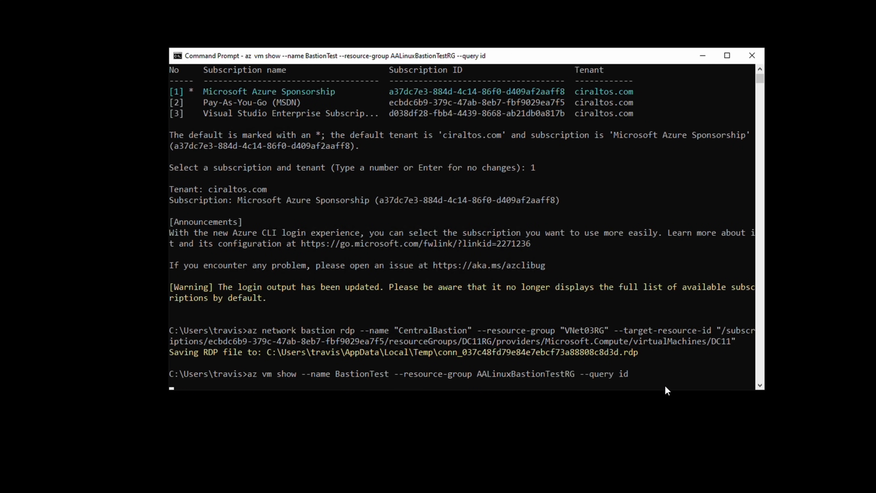
pyautogui.press('Return')
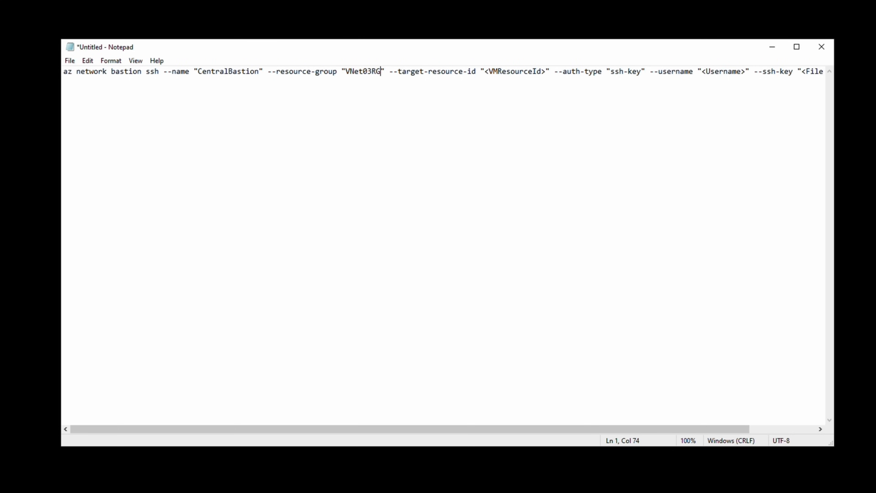
# Step: Fill in BastionTest's resource ID, azureuser and C:\Users\travis\Documents\BastionTest_key.pem, then copy the whole SSH command
pyautogui.click(546, 72)
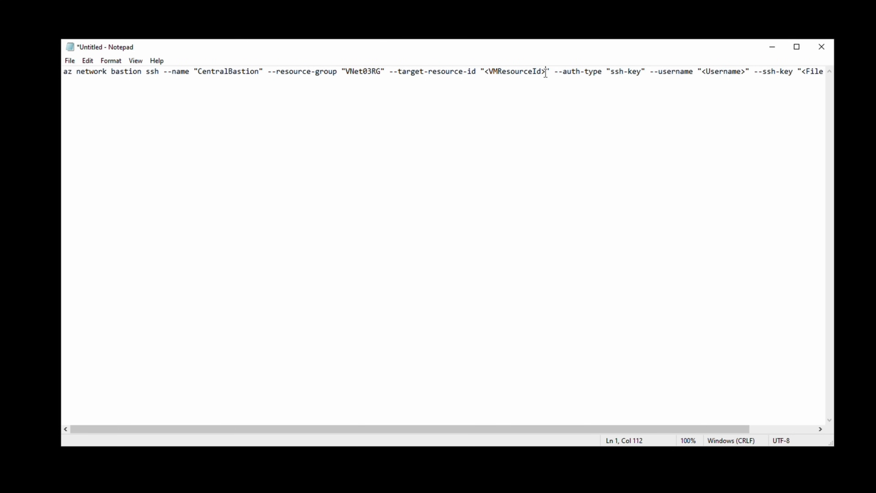
pyautogui.doubleClick(517, 72)
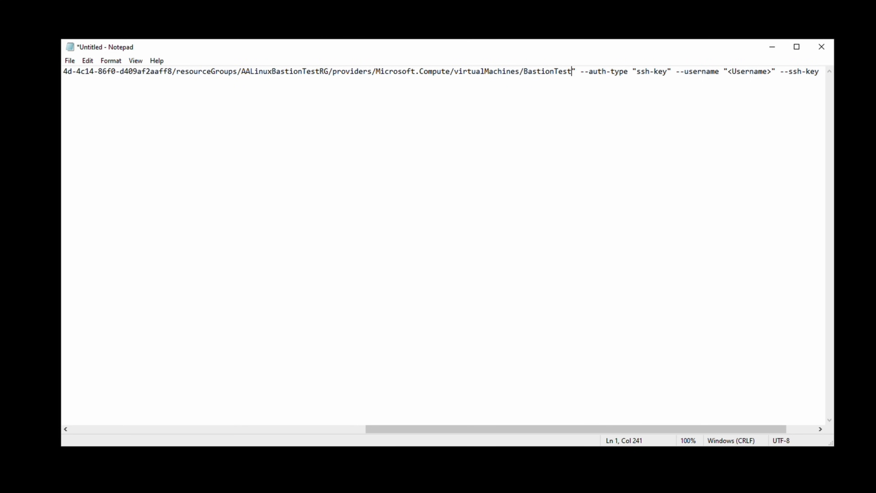
pyautogui.doubleClick(752, 72)
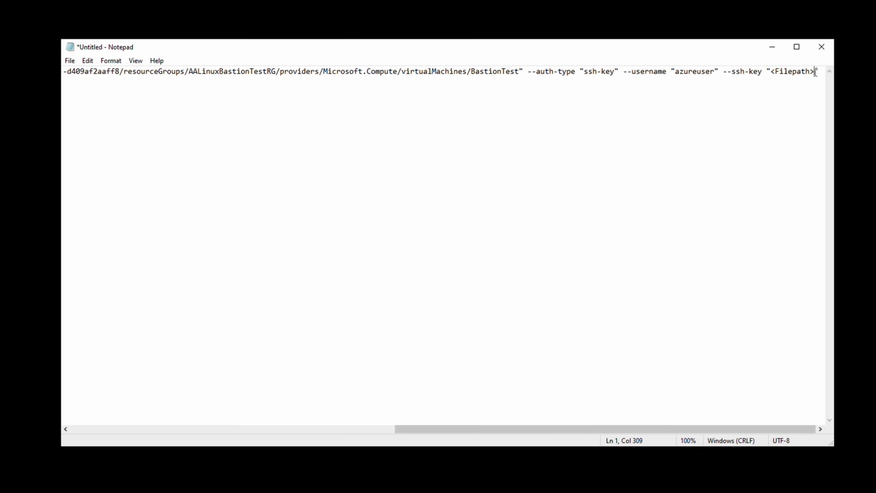
pyautogui.write('C:\\Users\\travis\\Documents\\BastionTest_key.pem')
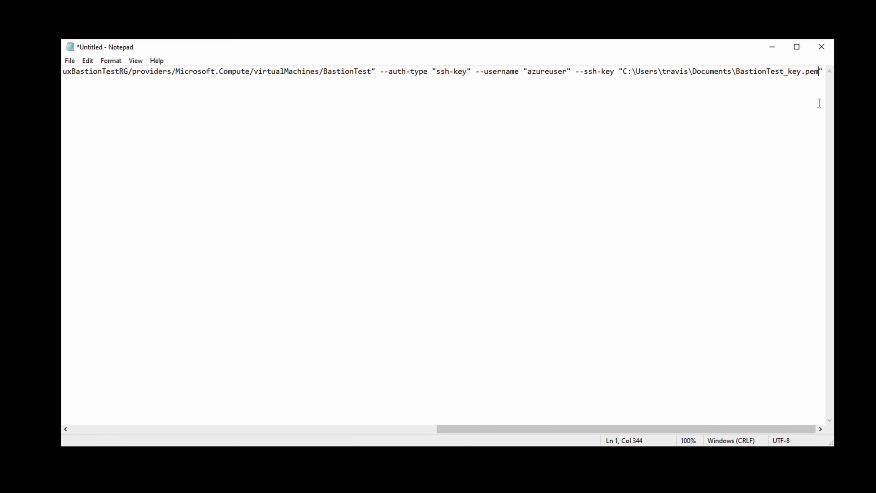
pyautogui.press('ctrl+a')
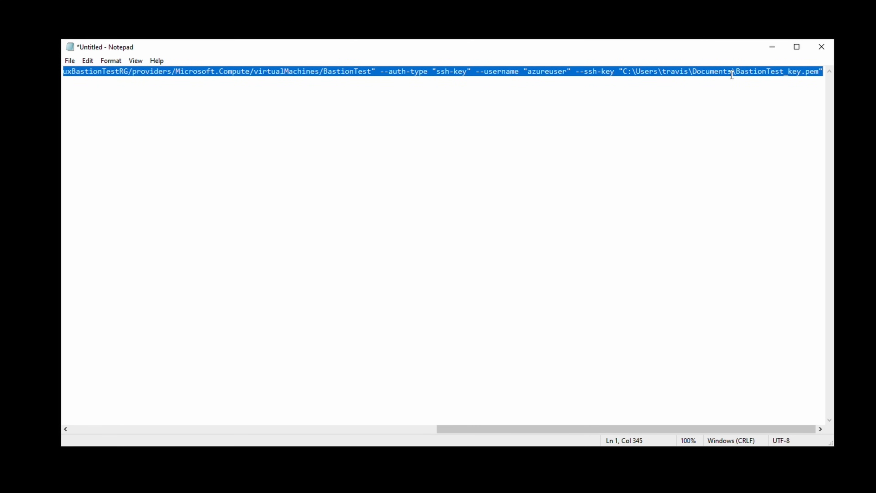
pyautogui.rightClick(732, 76)
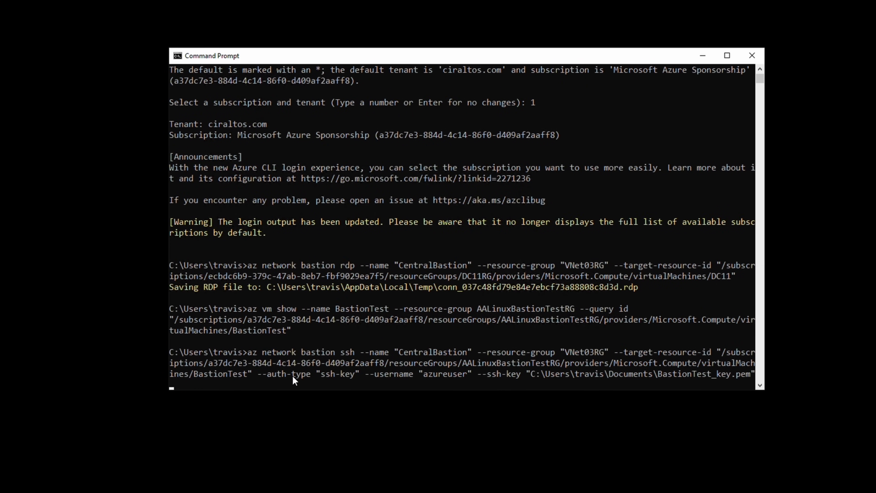
pyautogui.moveTo(483, 490)
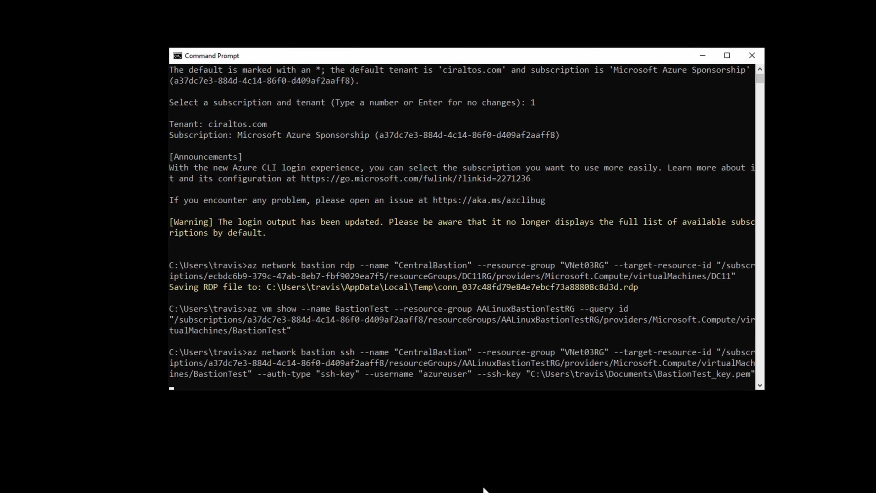